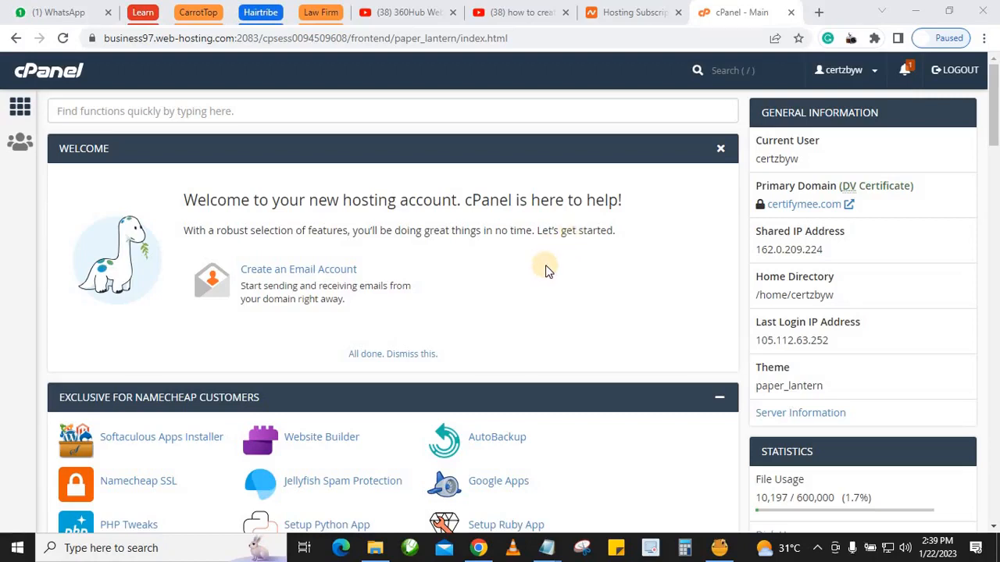
{"action": "mouse_move", "coordinate": [558, 269]}
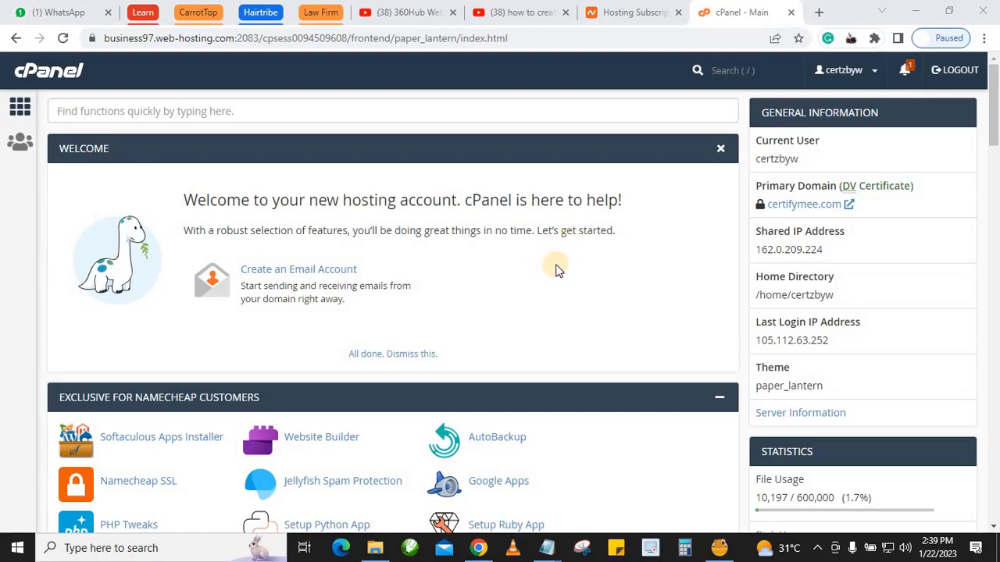
{"action": "mouse_move", "coordinate": [572, 272]}
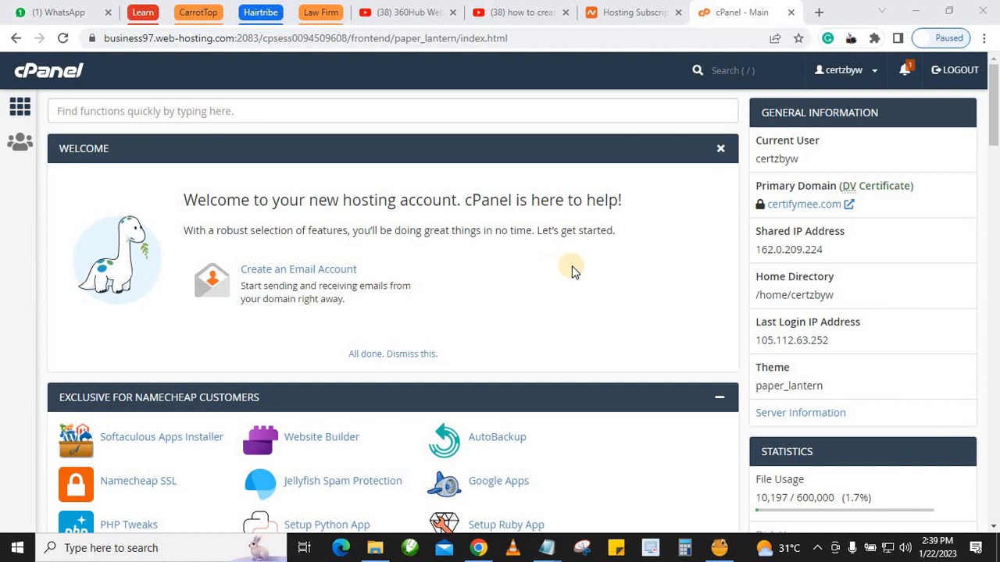
{"action": "mouse_move", "coordinate": [566, 269]}
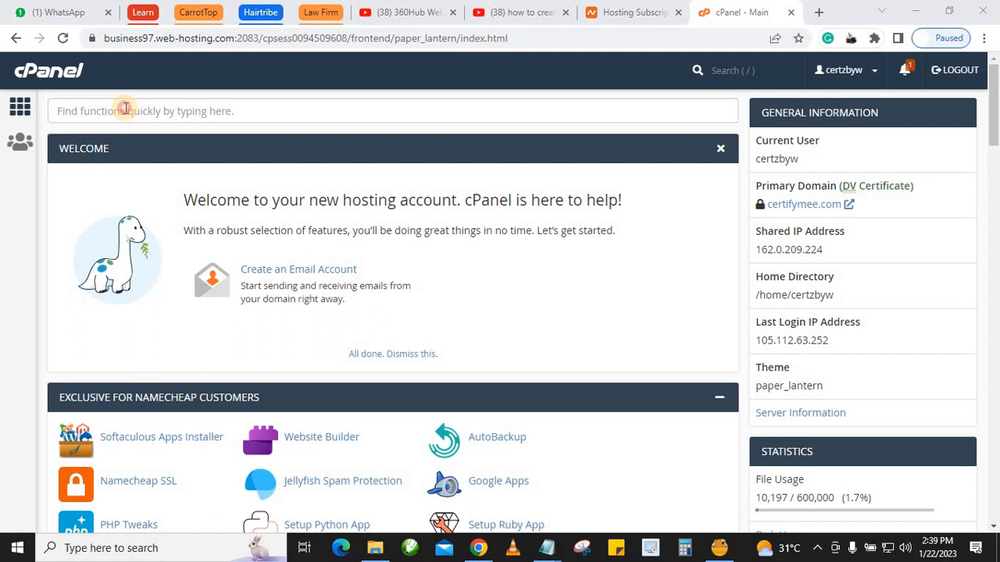
Step: Filter cPanel functions by 'email' and open Email Accounts
{"action": "left_click", "coordinate": [127, 110]}
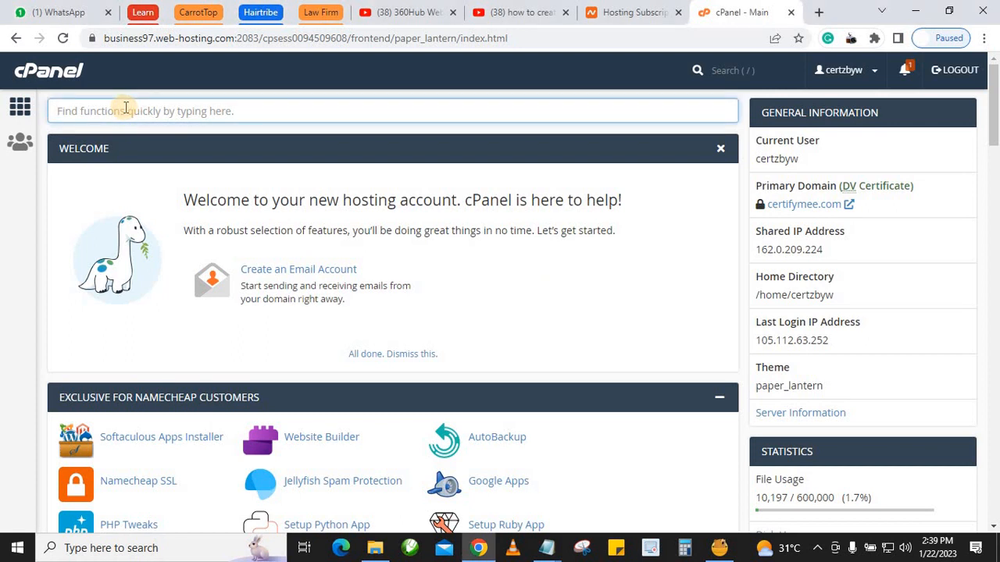
{"action": "type", "text": "email"}
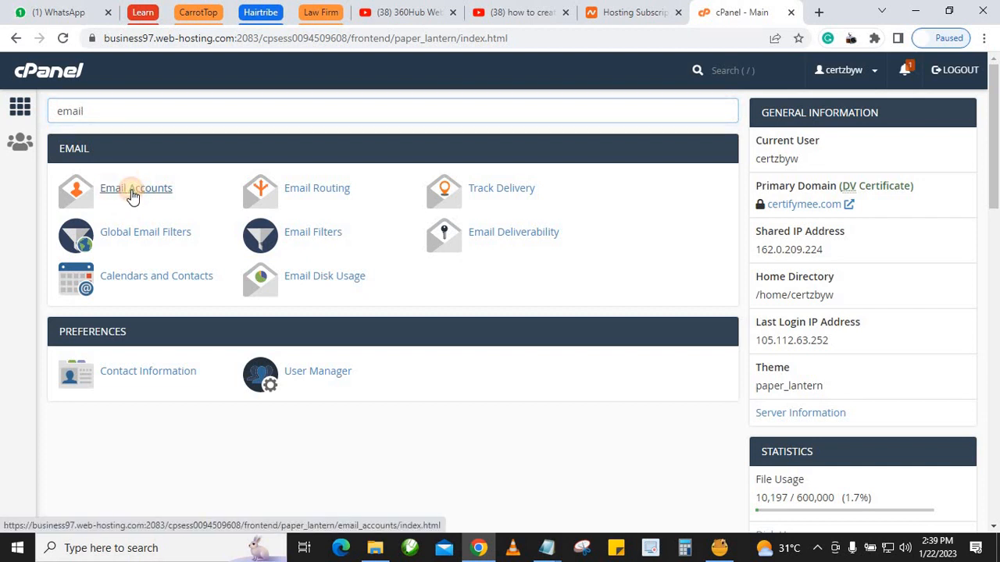
{"action": "left_click", "coordinate": [136, 188]}
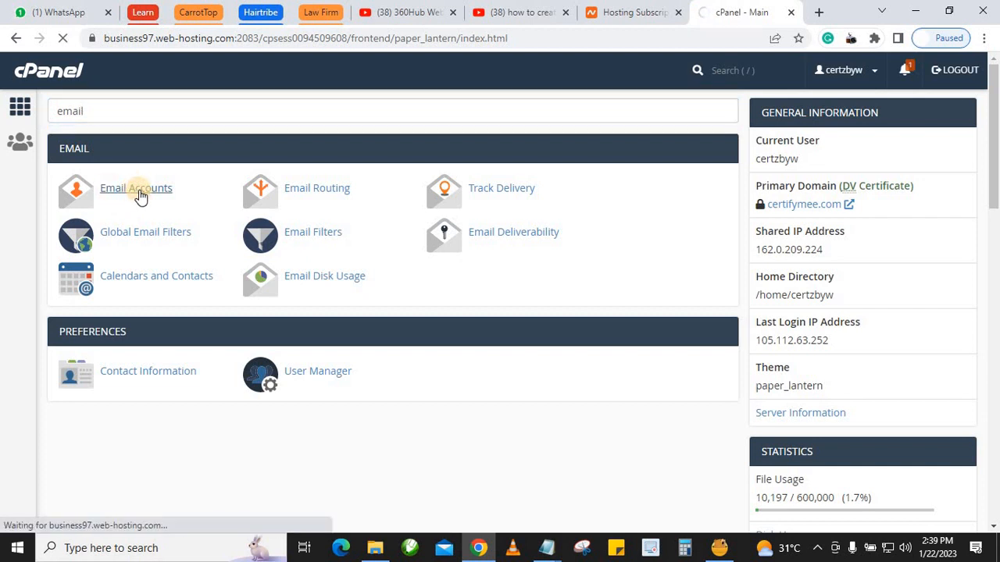
Step: Load the Email Accounts list showing the single certzbyw system account
{"action": "left_click", "coordinate": [136, 188]}
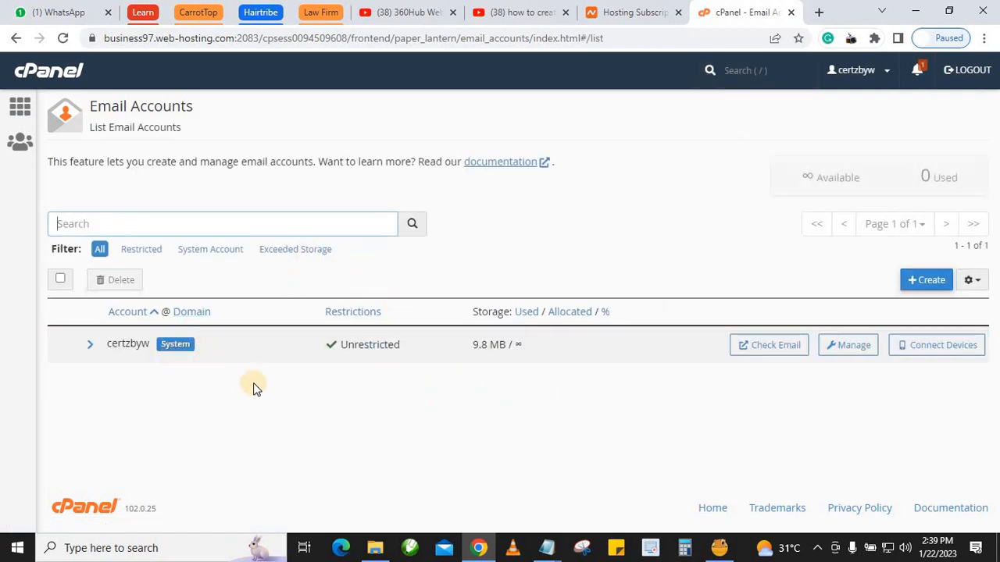
{"action": "mouse_move", "coordinate": [615, 400]}
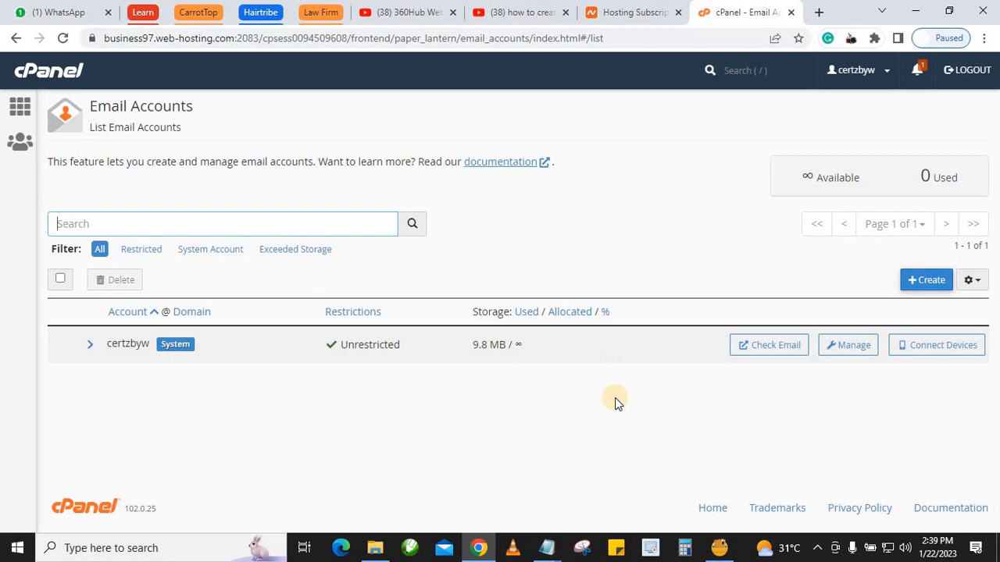
{"action": "mouse_move", "coordinate": [104, 350]}
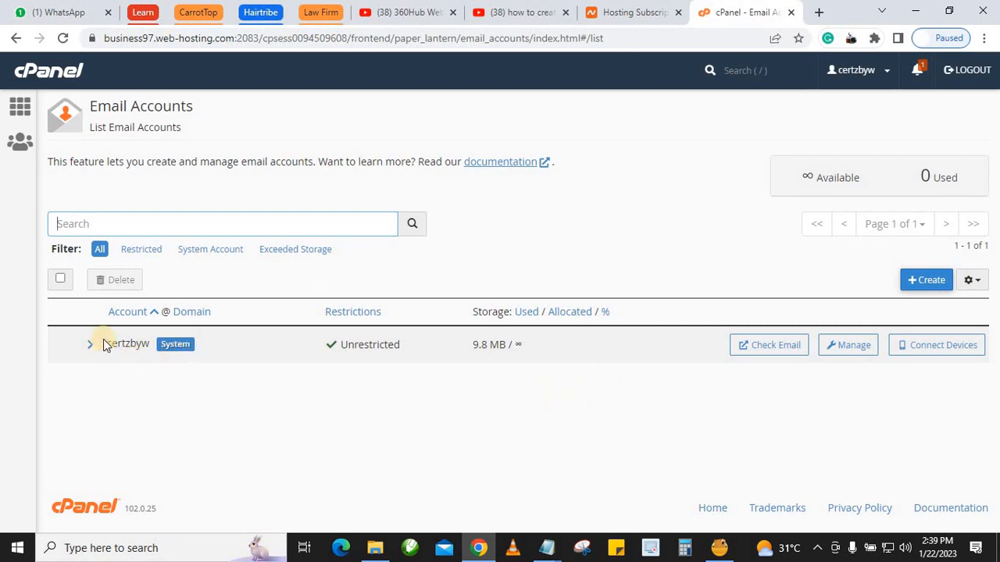
{"action": "mouse_move", "coordinate": [526, 375]}
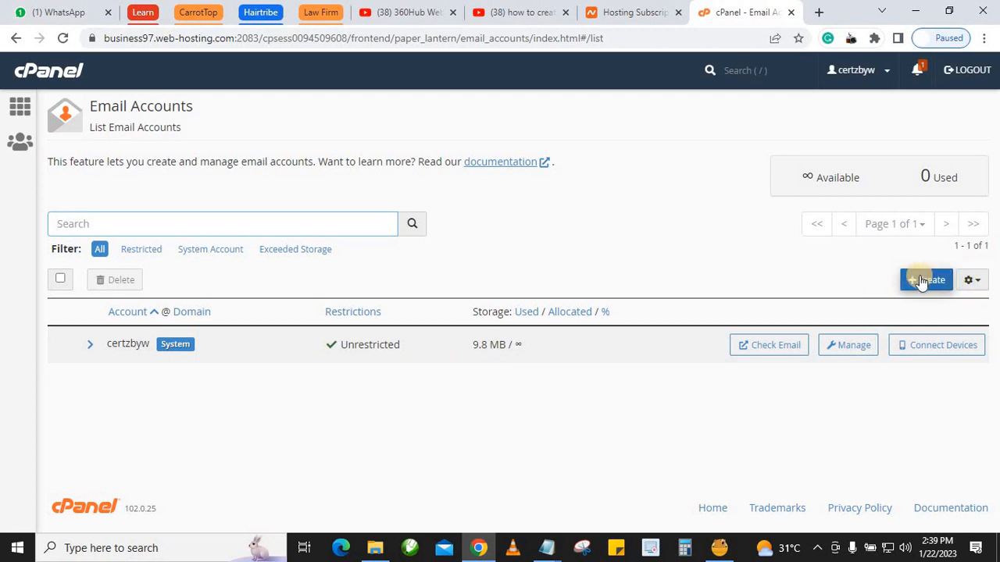
{"action": "mouse_move", "coordinate": [926, 279]}
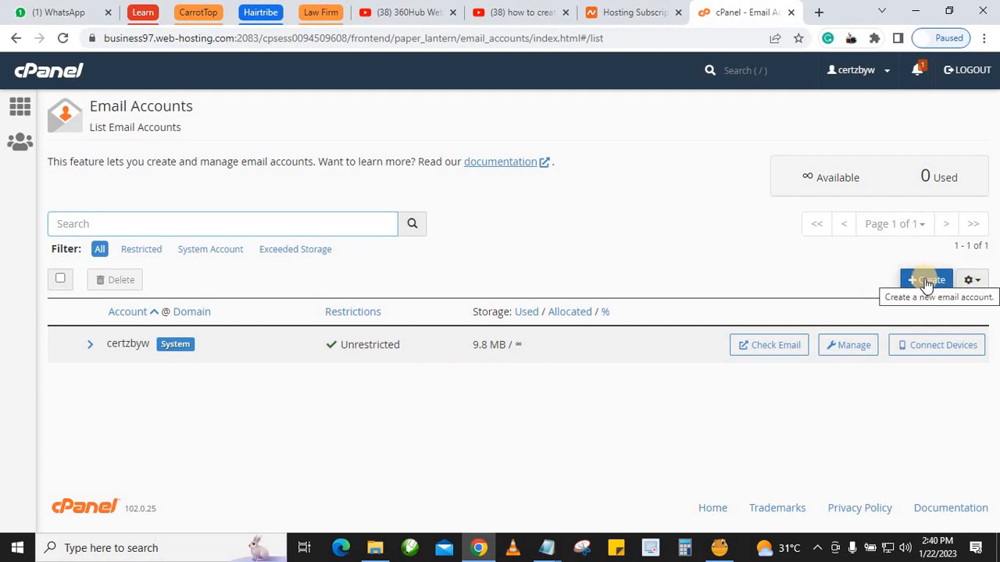
Step: Start a new email account and enter the username 'support'
{"action": "left_click", "coordinate": [926, 279]}
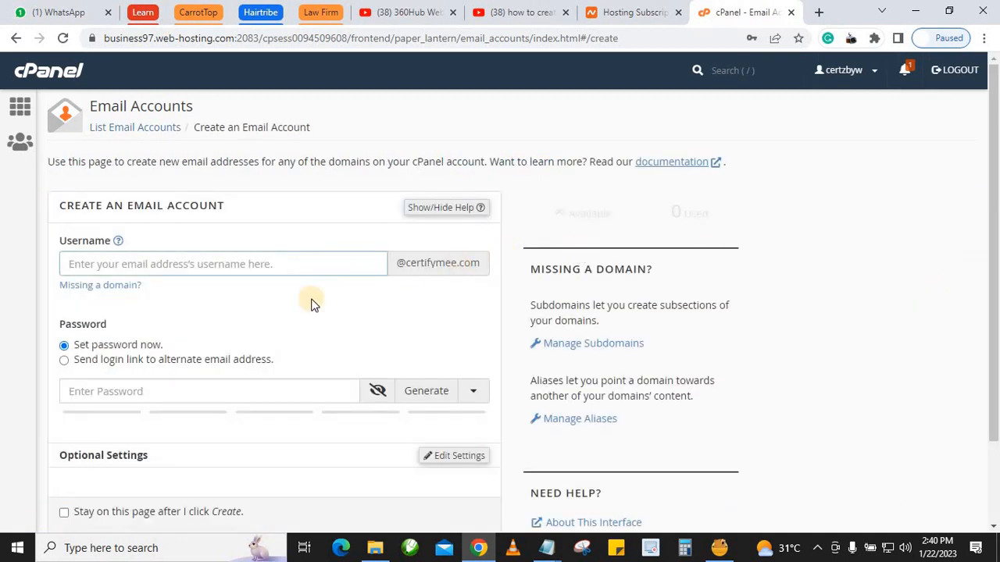
{"action": "scroll", "scroll_direction": "down", "scroll_amount": 3}
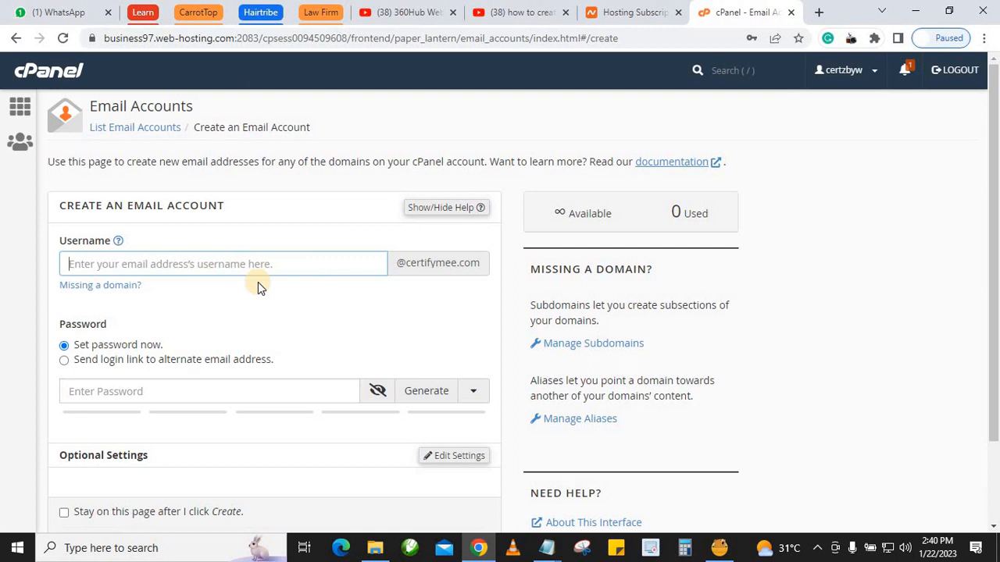
{"action": "left_click", "coordinate": [222, 263]}
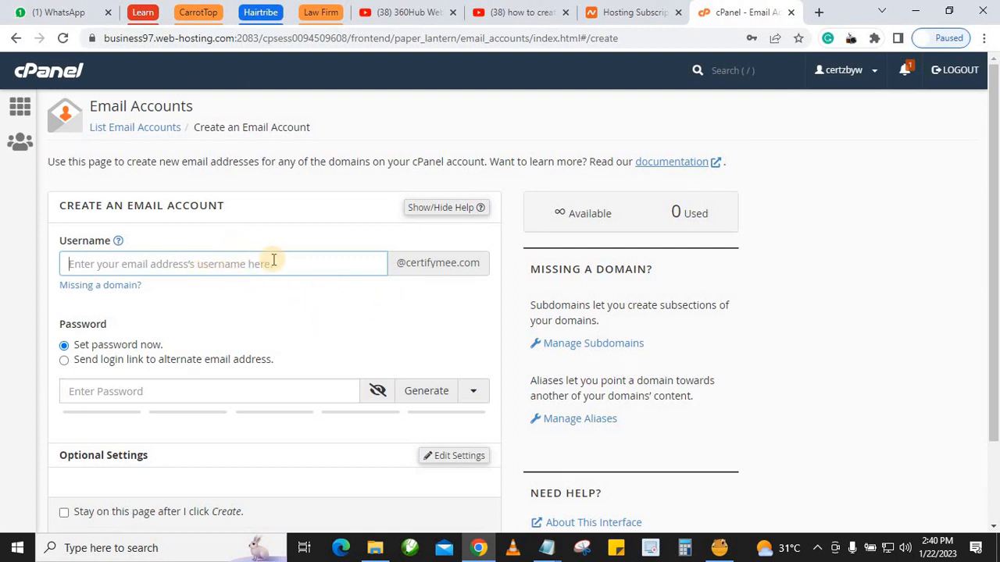
{"action": "mouse_move", "coordinate": [392, 283]}
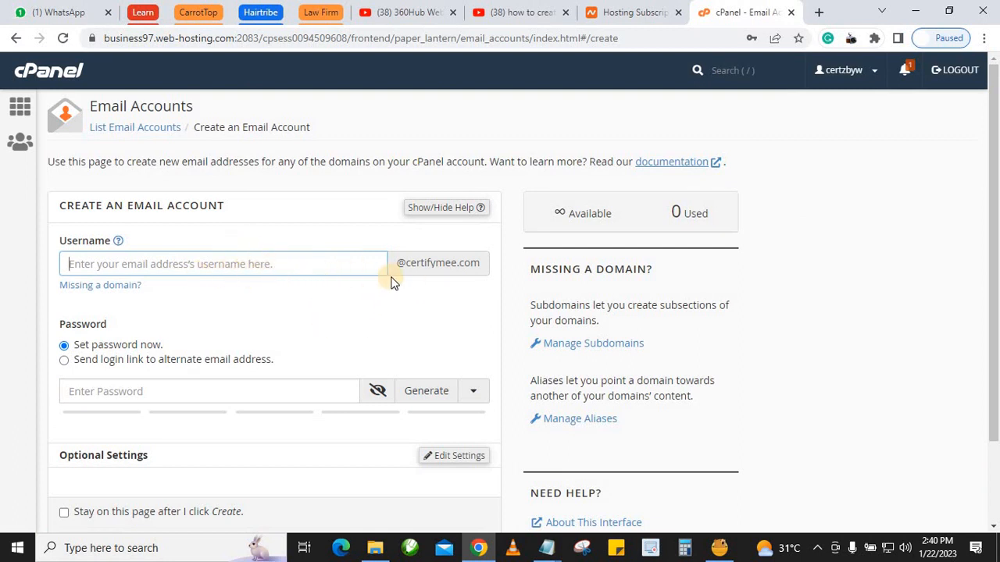
{"action": "left_click", "coordinate": [200, 264]}
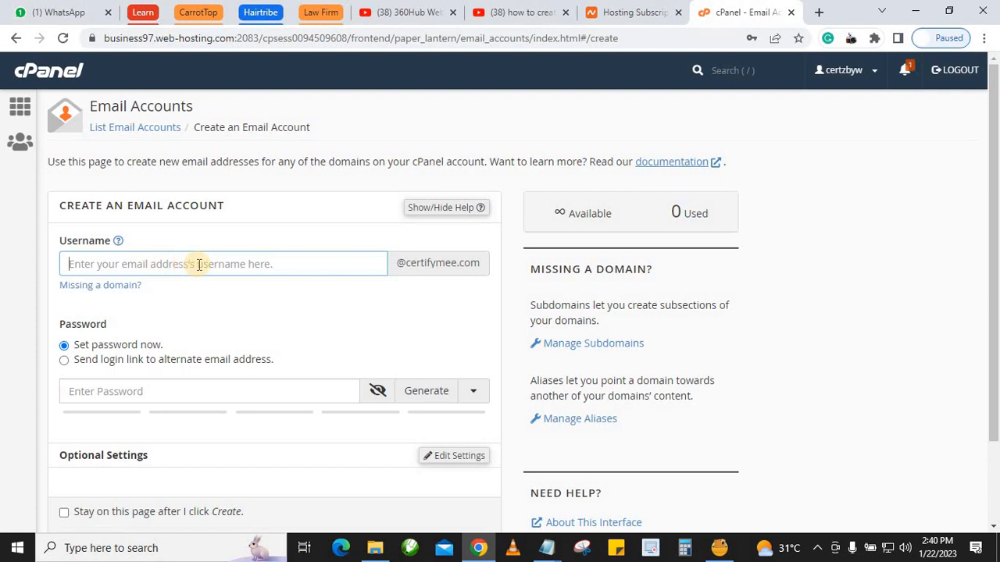
{"action": "left_click", "coordinate": [224, 263]}
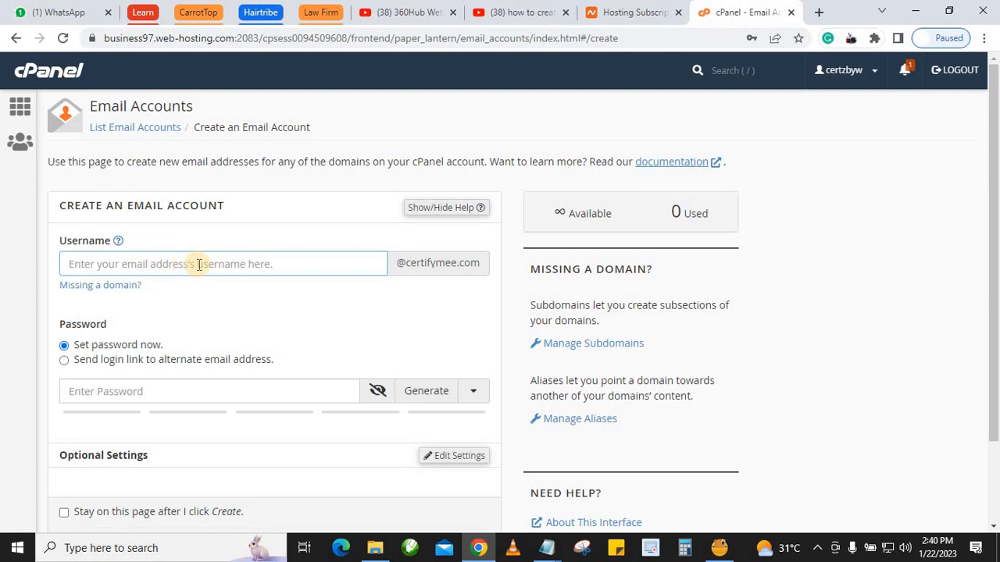
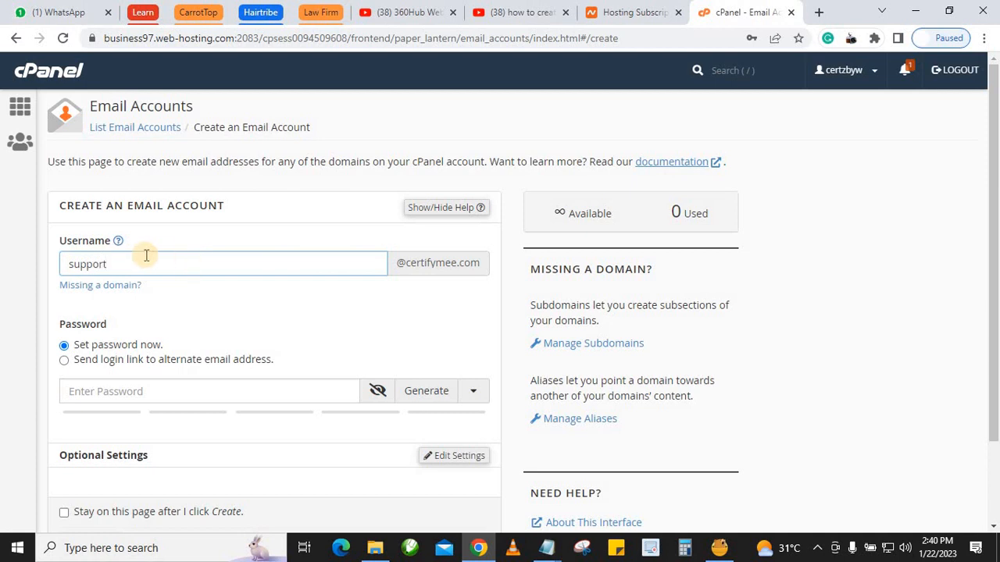
{"action": "mouse_move", "coordinate": [478, 266]}
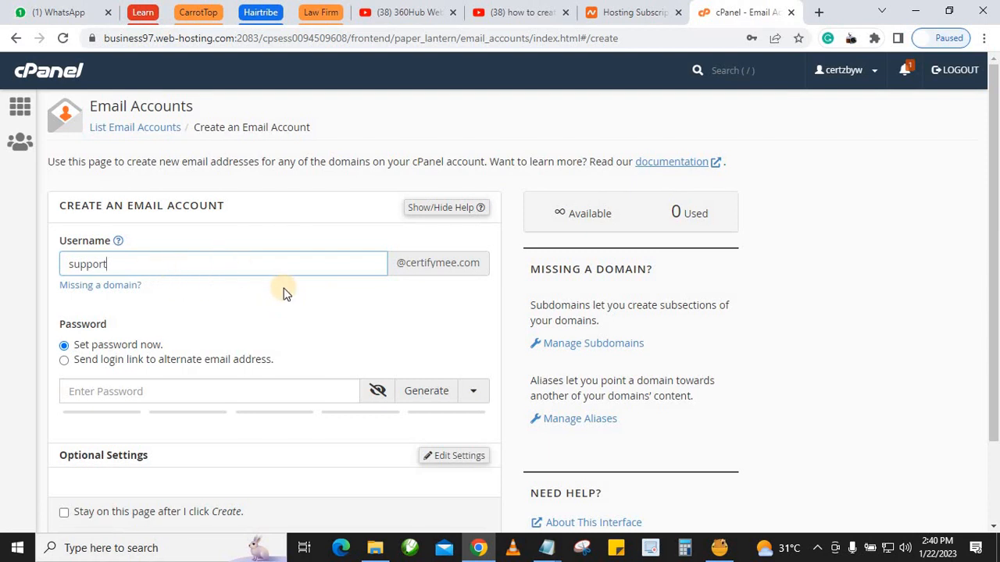
{"action": "scroll", "scroll_direction": "down", "scroll_amount": 3}
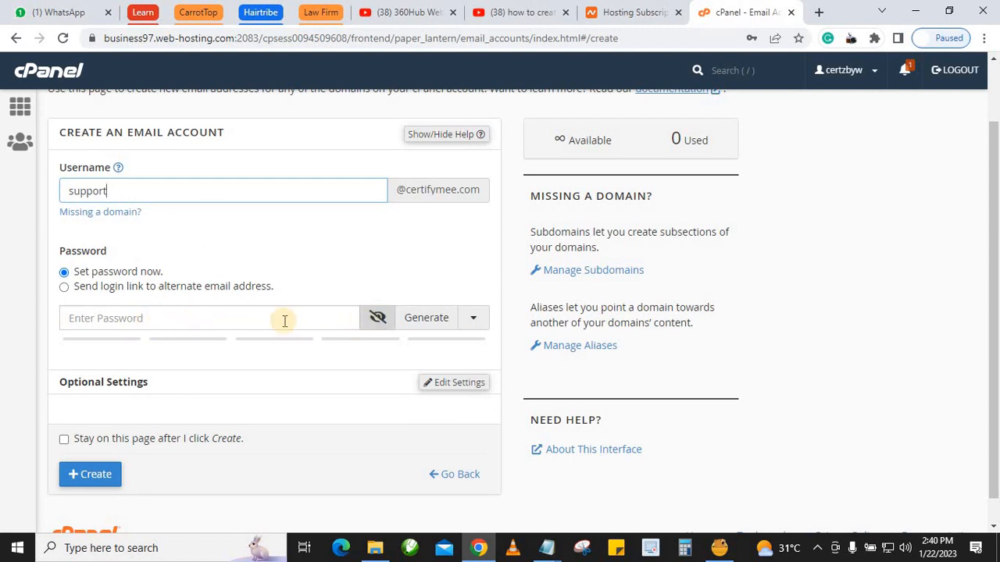
Step: Show the password field and enter a password that meets the strength requirement
{"action": "left_click", "coordinate": [376, 318]}
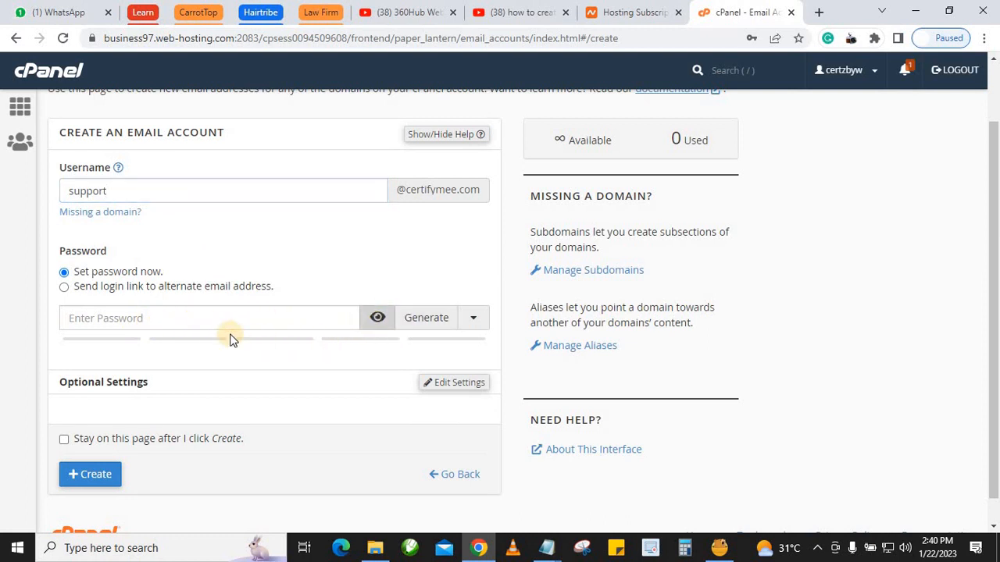
{"action": "left_click", "coordinate": [209, 318]}
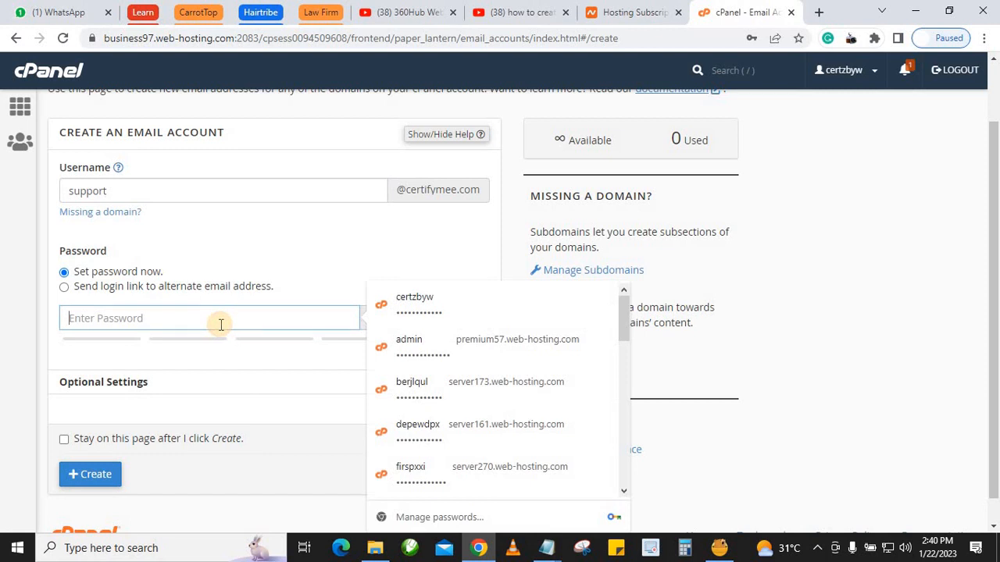
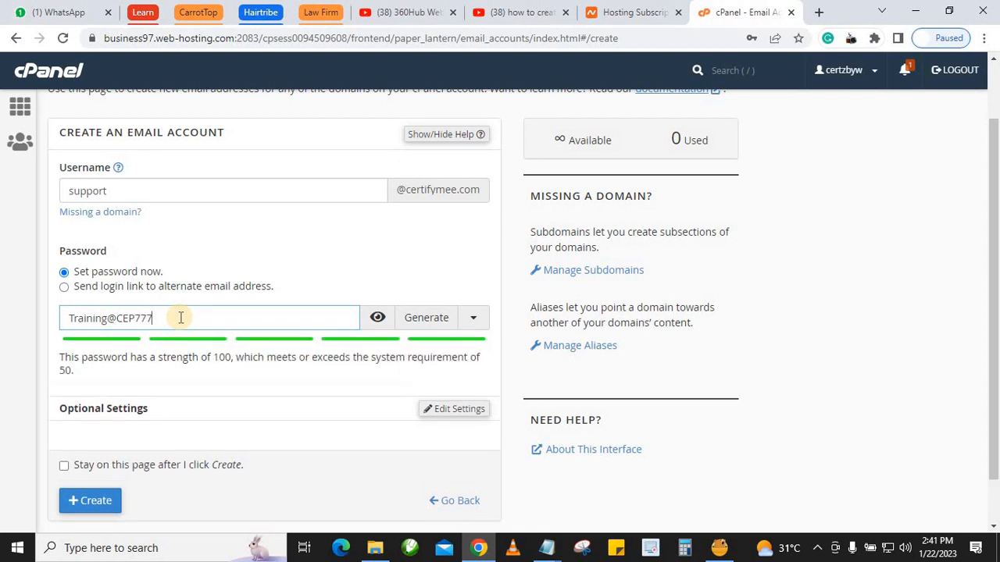
{"action": "double_click", "coordinate": [94, 318]}
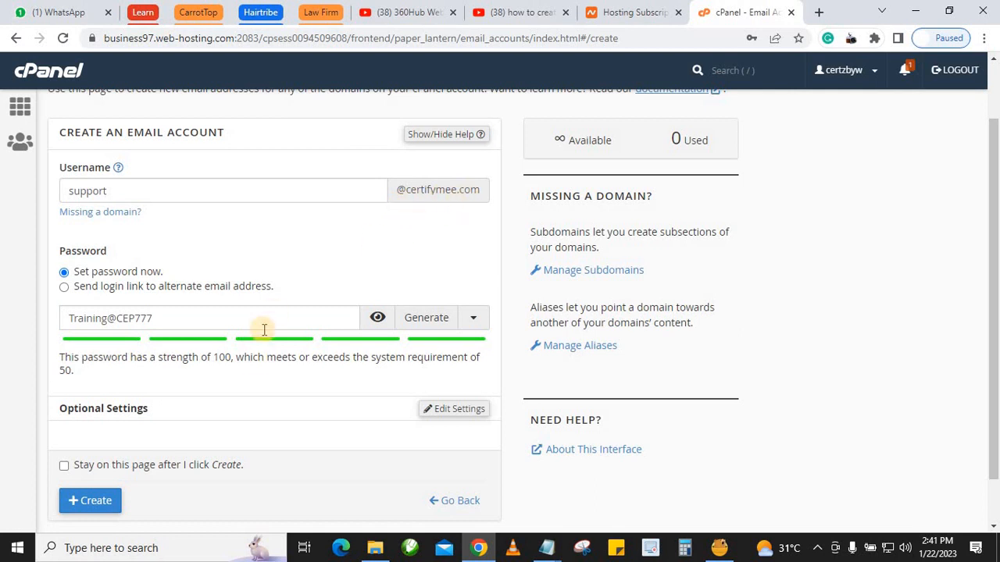
{"action": "scroll", "scroll_direction": "down", "scroll_amount": 3}
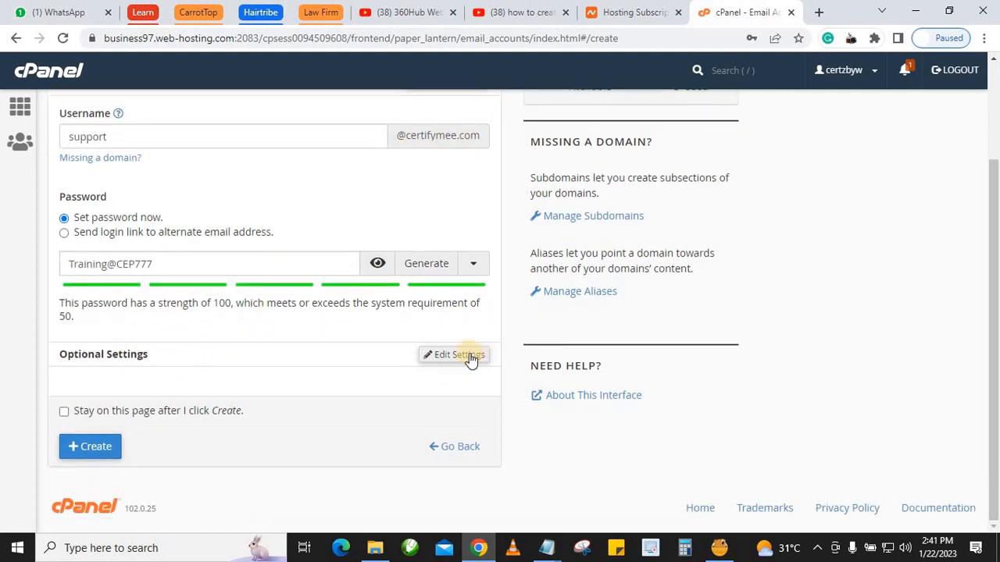
Step: Open the optional settings and try a 500 MB storage quota
{"action": "left_click", "coordinate": [454, 355]}
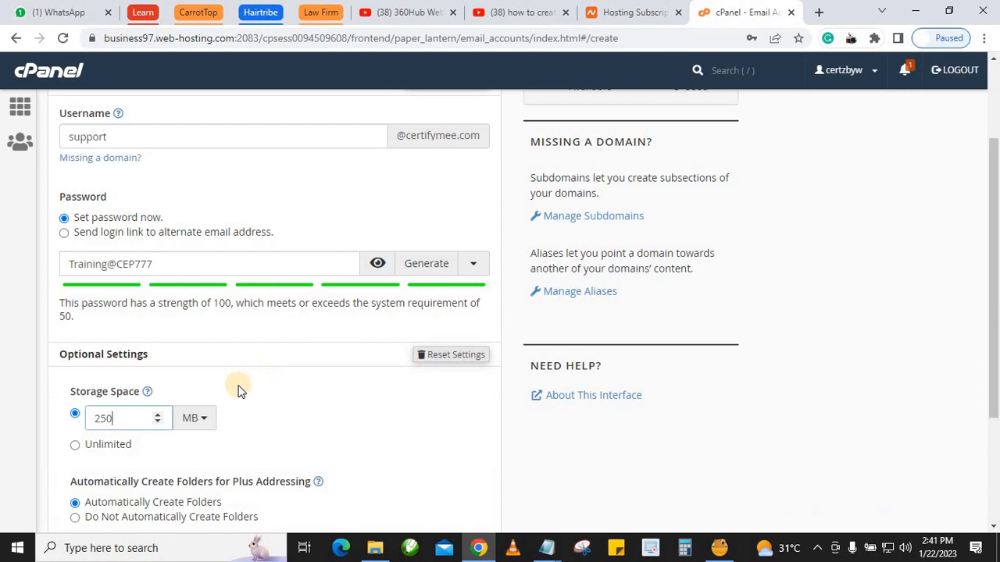
{"action": "scroll", "scroll_direction": "down", "scroll_amount": 3}
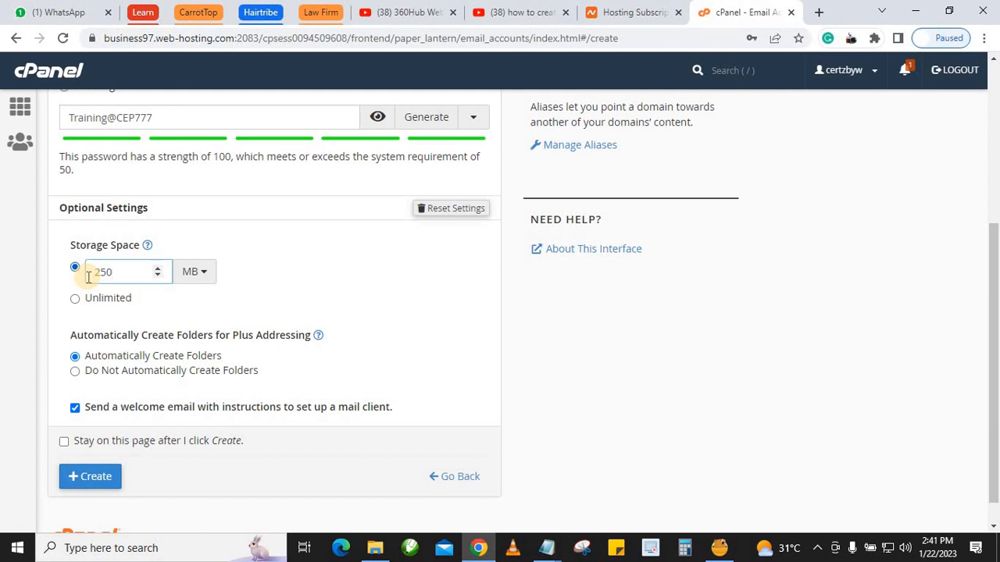
{"action": "left_click", "coordinate": [106, 272]}
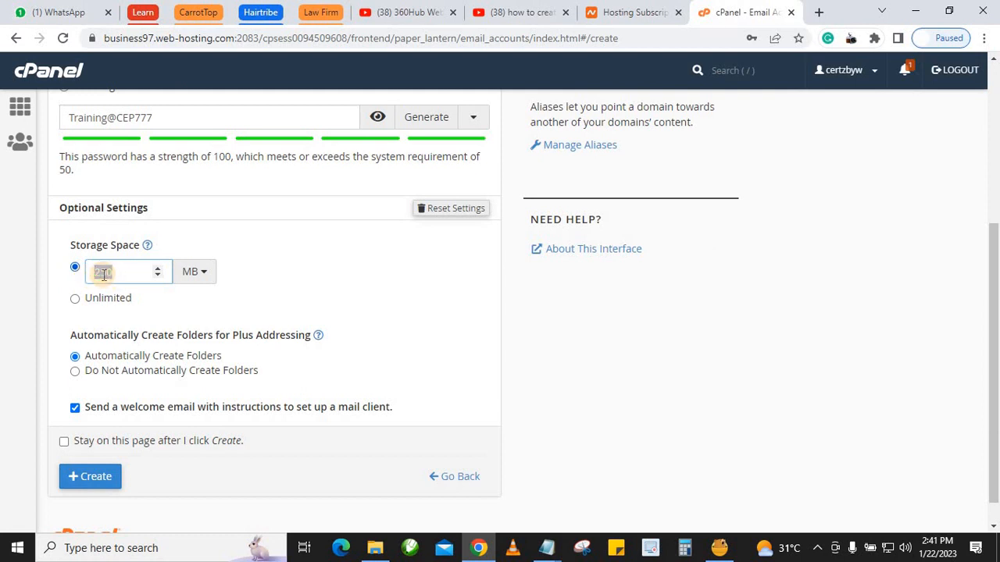
{"action": "type", "text": "50"}
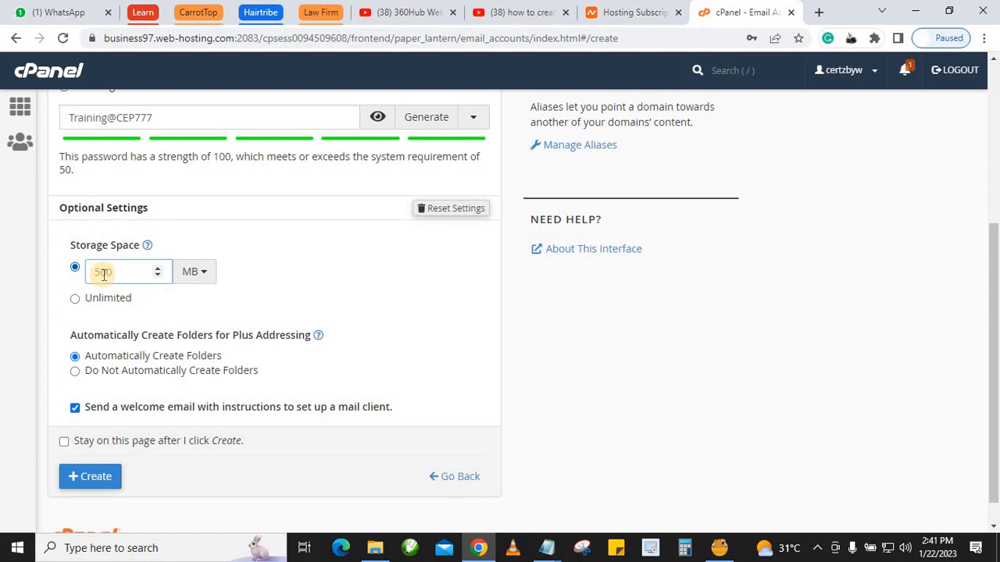
{"action": "type", "text": "500"}
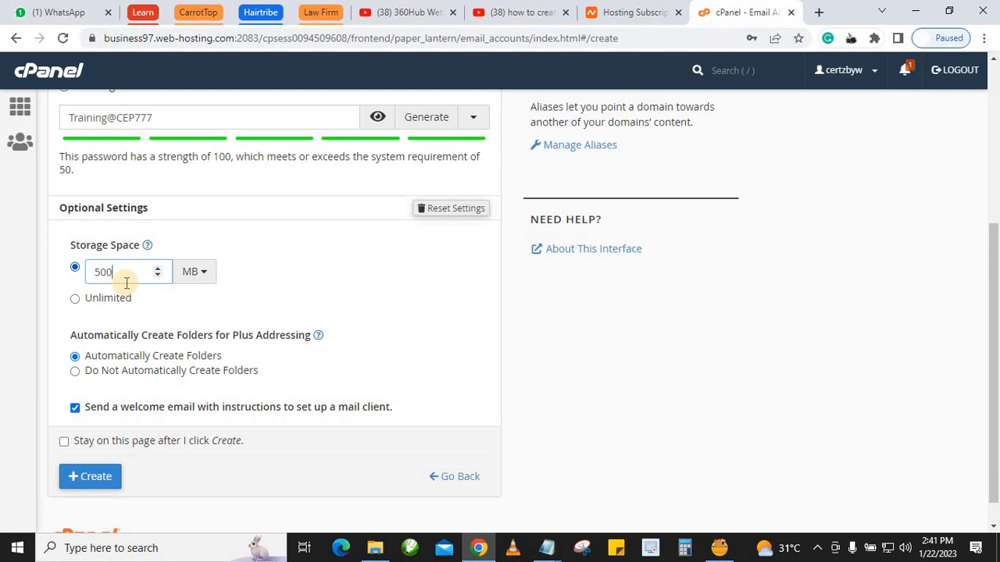
{"action": "mouse_move", "coordinate": [136, 319]}
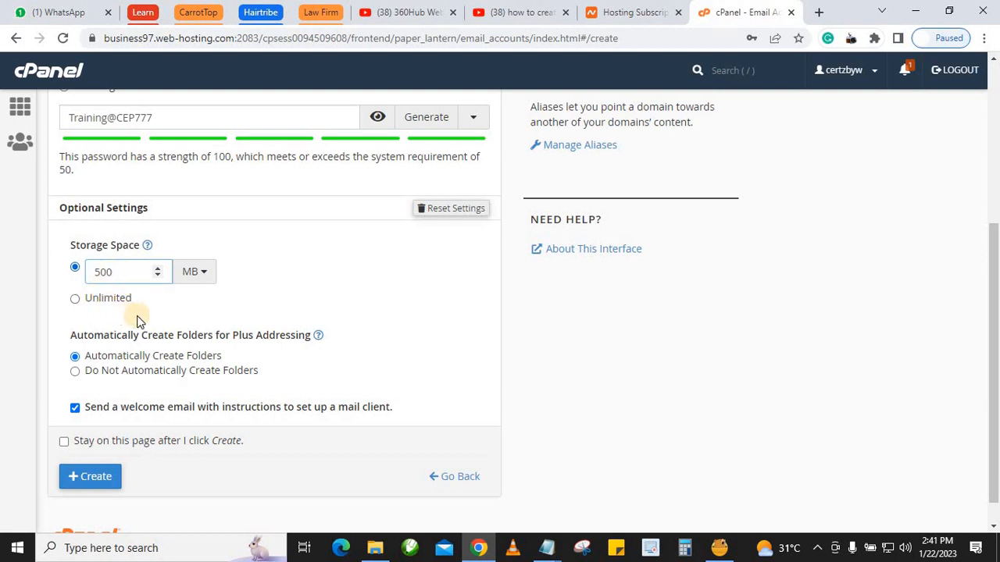
{"action": "left_click", "coordinate": [75, 298]}
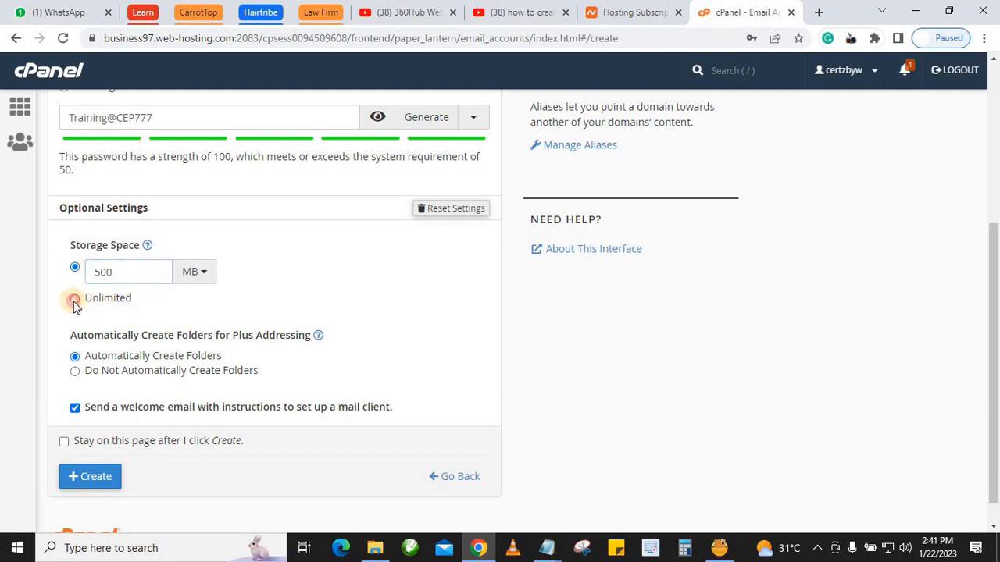
{"action": "left_click", "coordinate": [75, 298]}
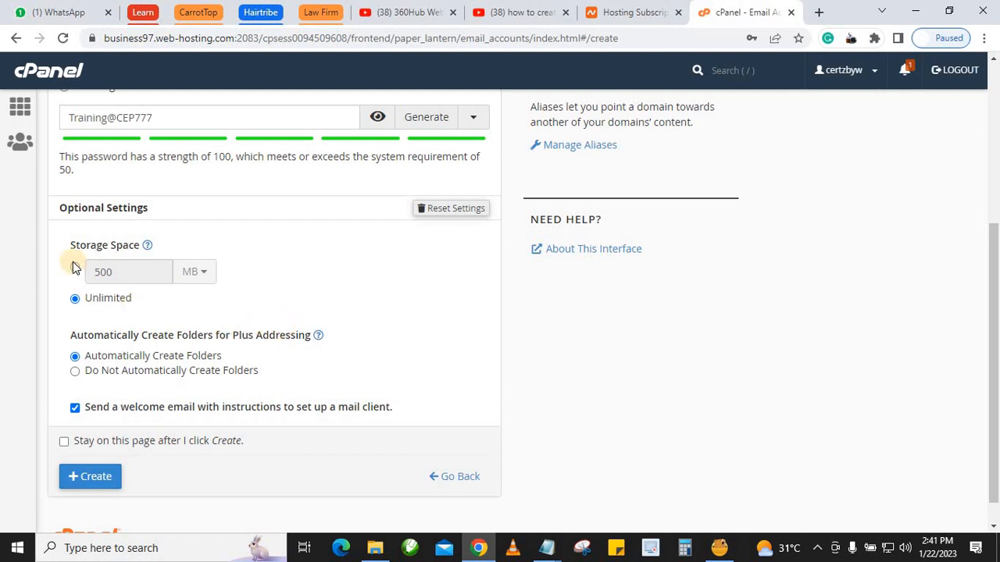
{"action": "left_click", "coordinate": [75, 266]}
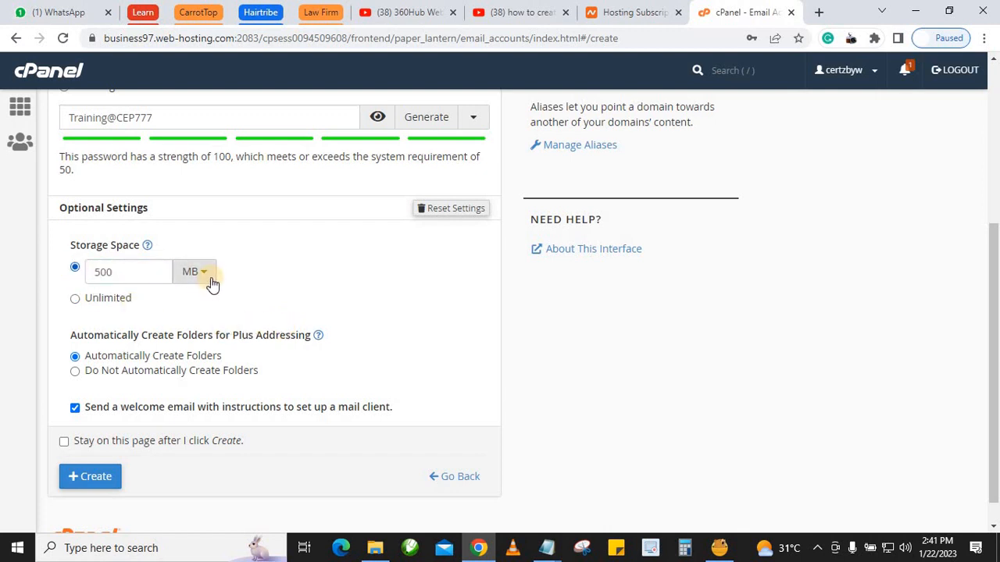
{"action": "left_click", "coordinate": [193, 271]}
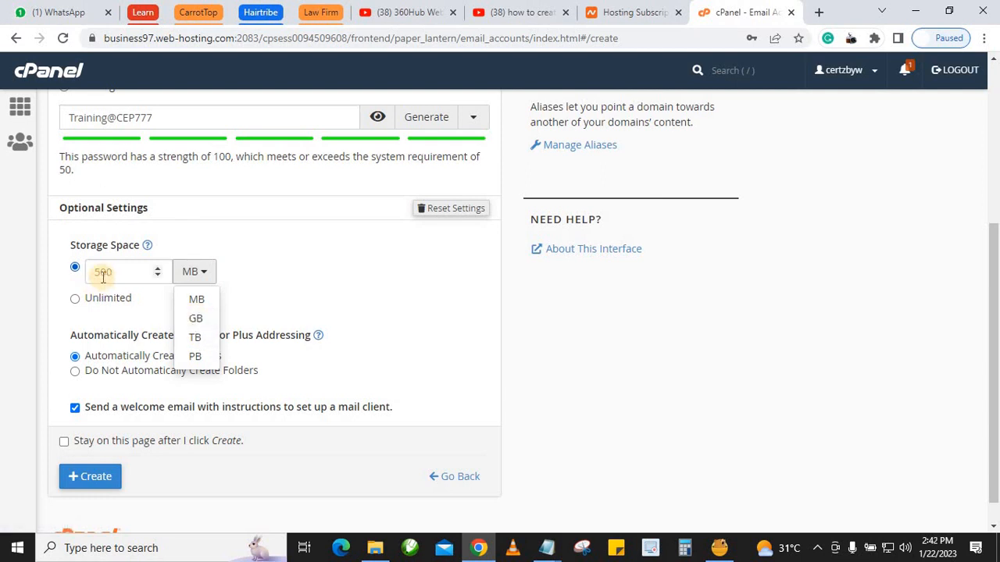
{"action": "left_click", "coordinate": [75, 298]}
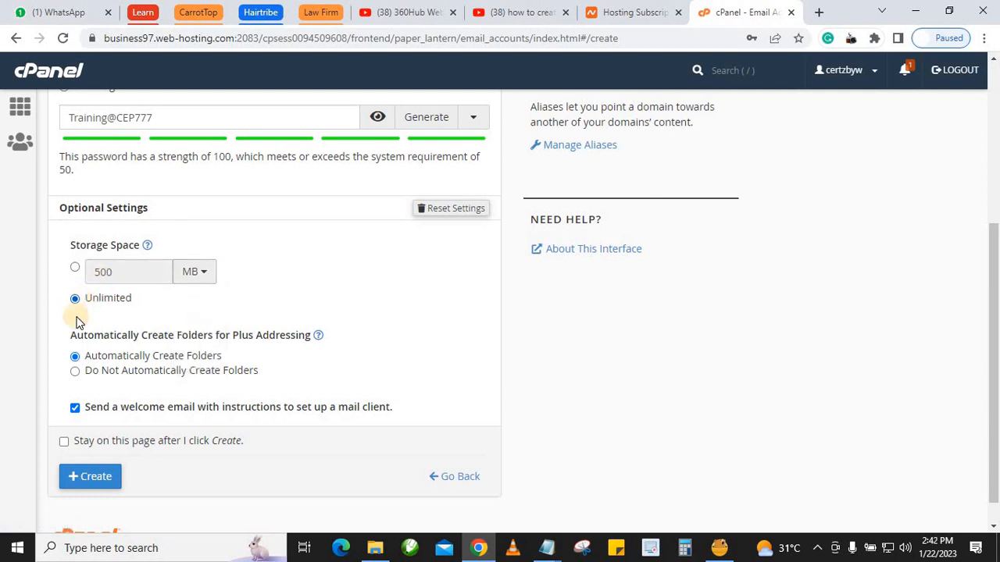
{"action": "scroll", "scroll_direction": "down", "scroll_amount": 3}
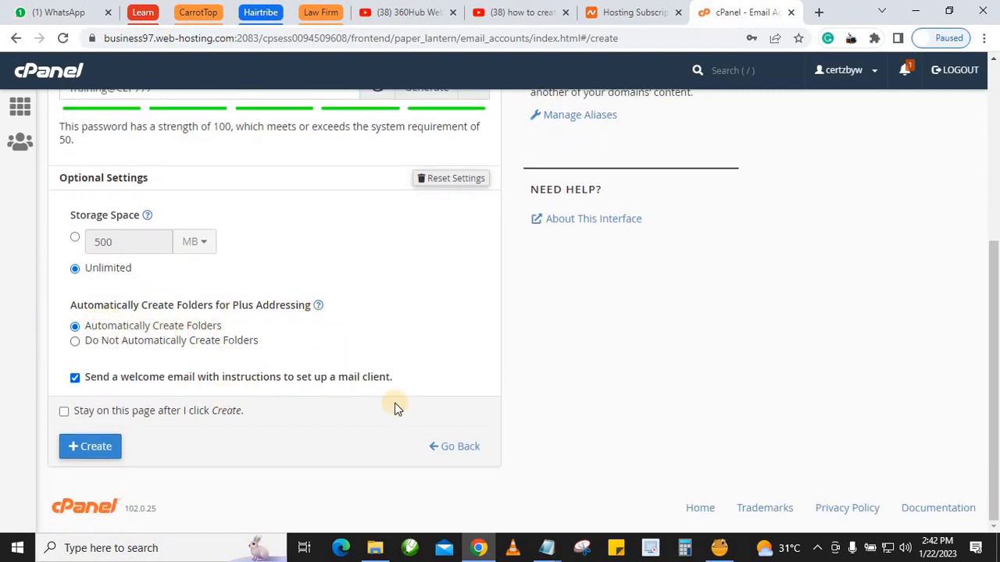
{"action": "left_click", "coordinate": [89, 446]}
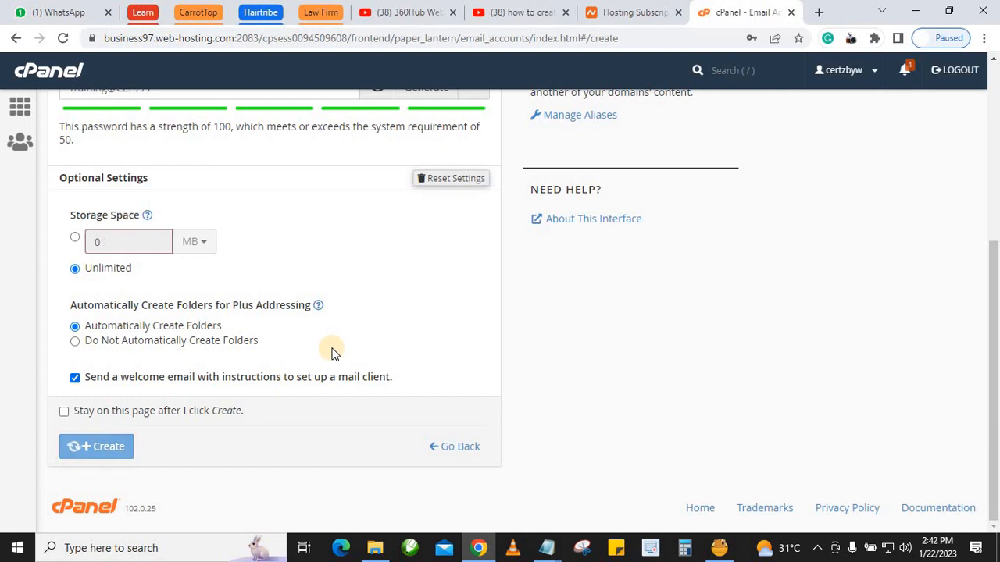
{"action": "left_click", "coordinate": [96, 446]}
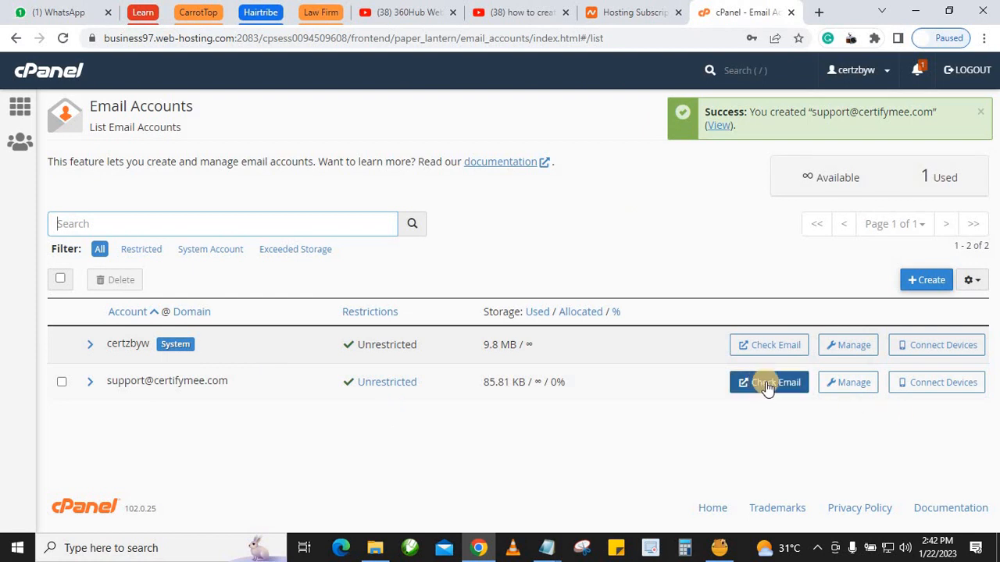
{"action": "left_click", "coordinate": [768, 382]}
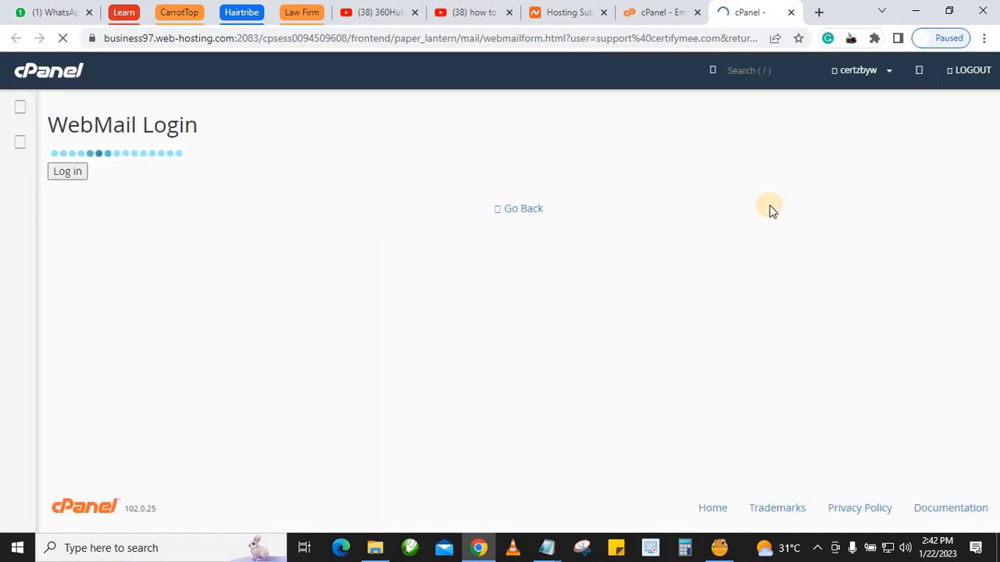
{"action": "left_click", "coordinate": [67, 171]}
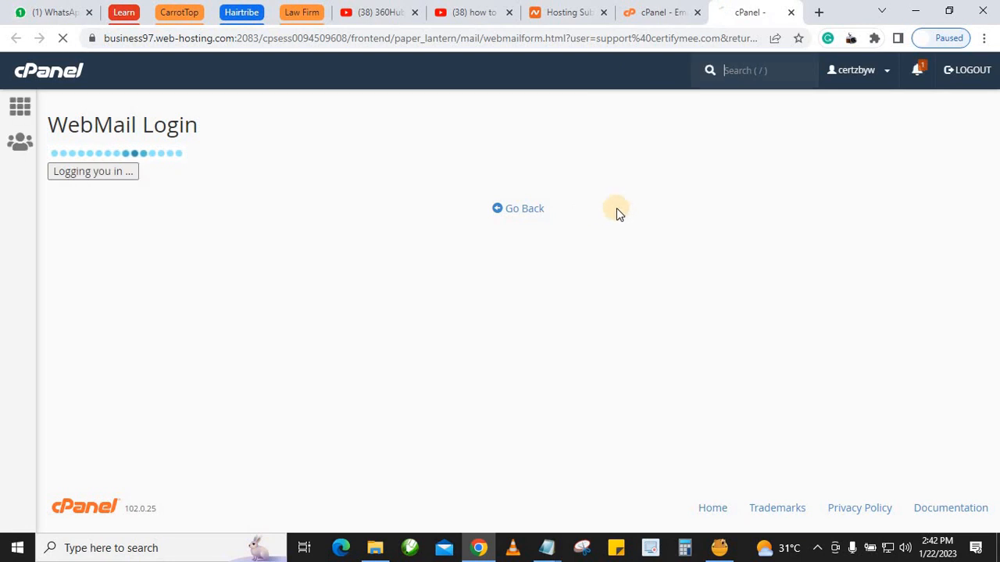
{"action": "mouse_move", "coordinate": [663, 116]}
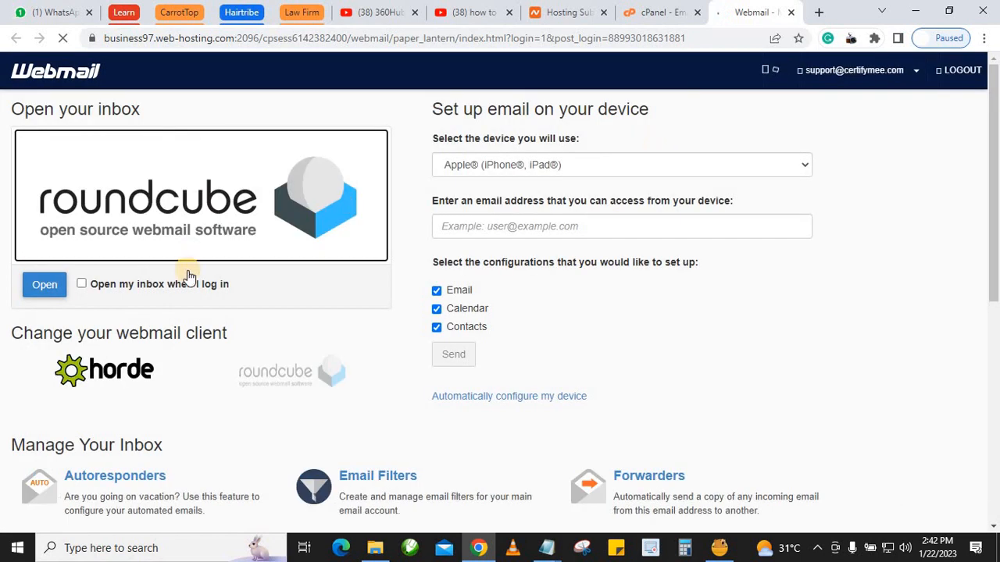
Step: Enable 'Open my inbox when I log in' and open the Roundcube inbox
{"action": "left_click", "coordinate": [81, 284]}
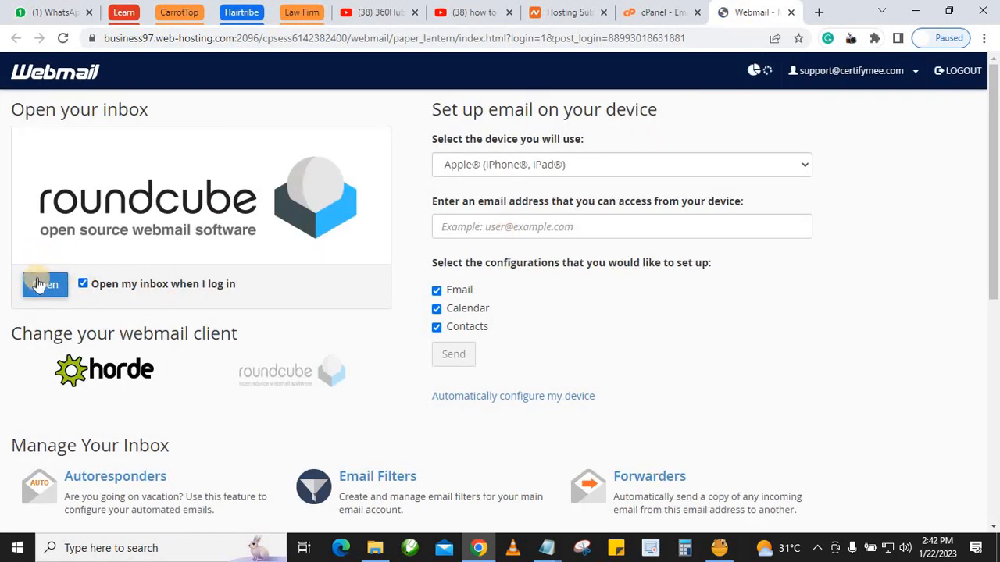
{"action": "left_click", "coordinate": [45, 284]}
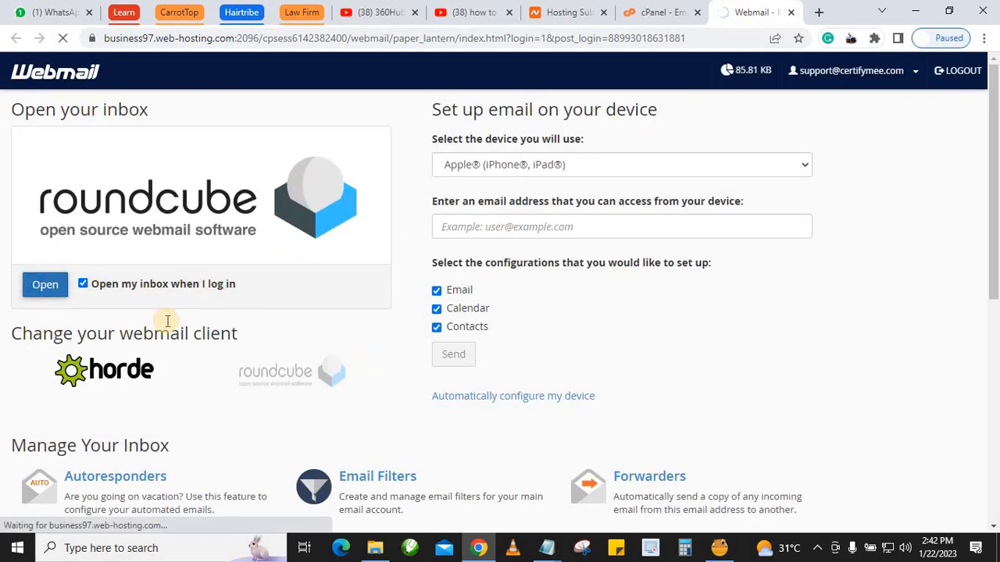
{"action": "mouse_move", "coordinate": [109, 369]}
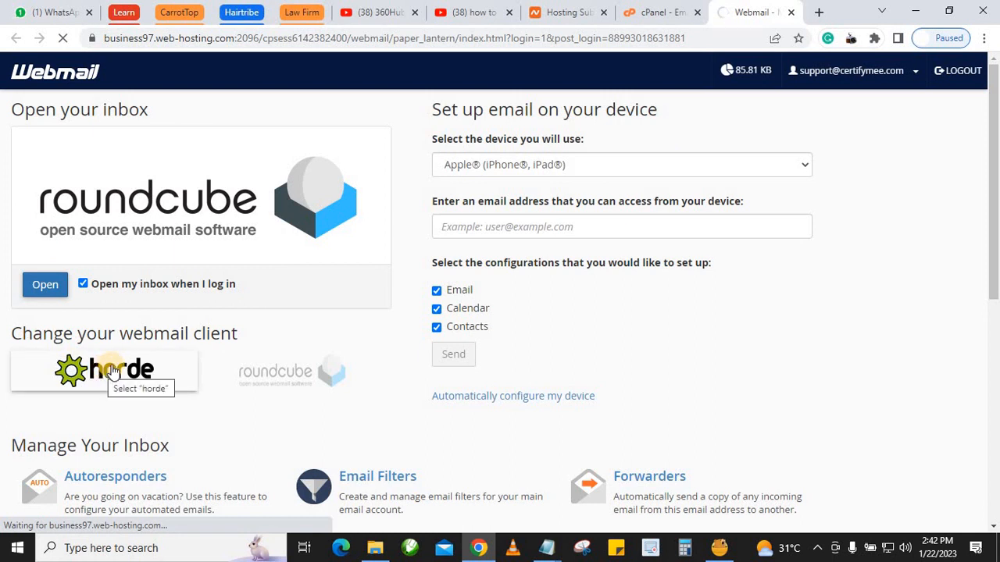
{"action": "mouse_move", "coordinate": [219, 284]}
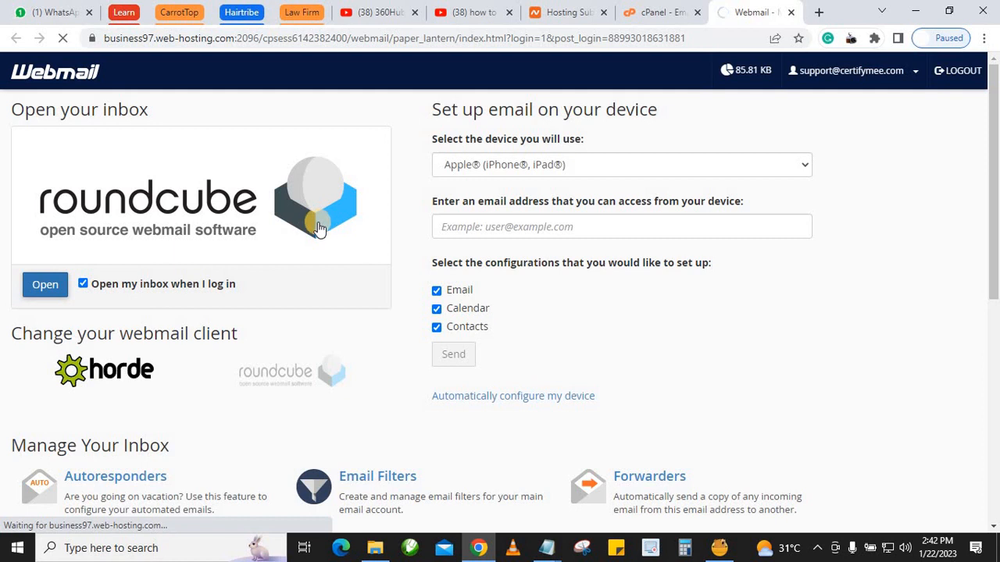
{"action": "mouse_move", "coordinate": [320, 227]}
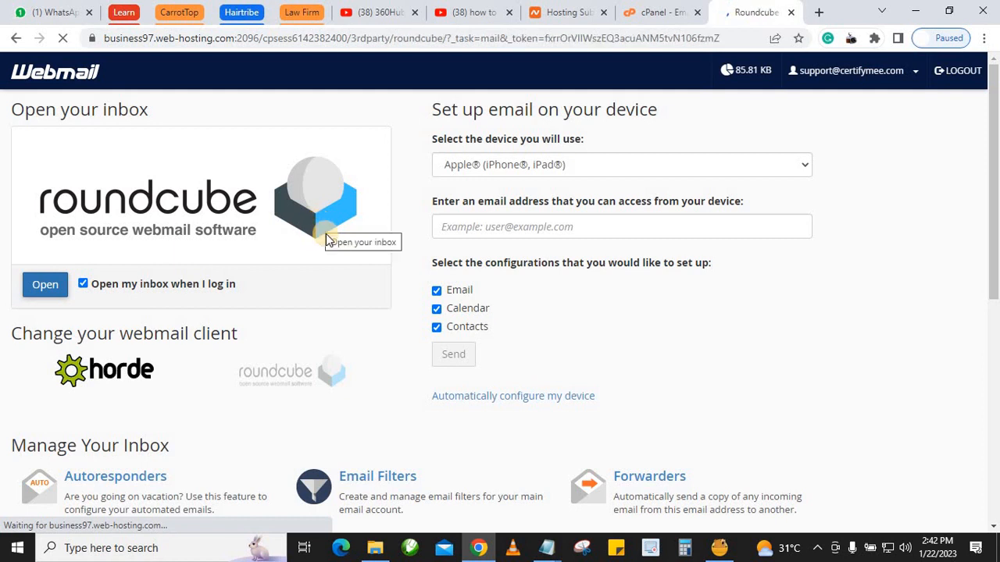
{"action": "mouse_move", "coordinate": [532, 170]}
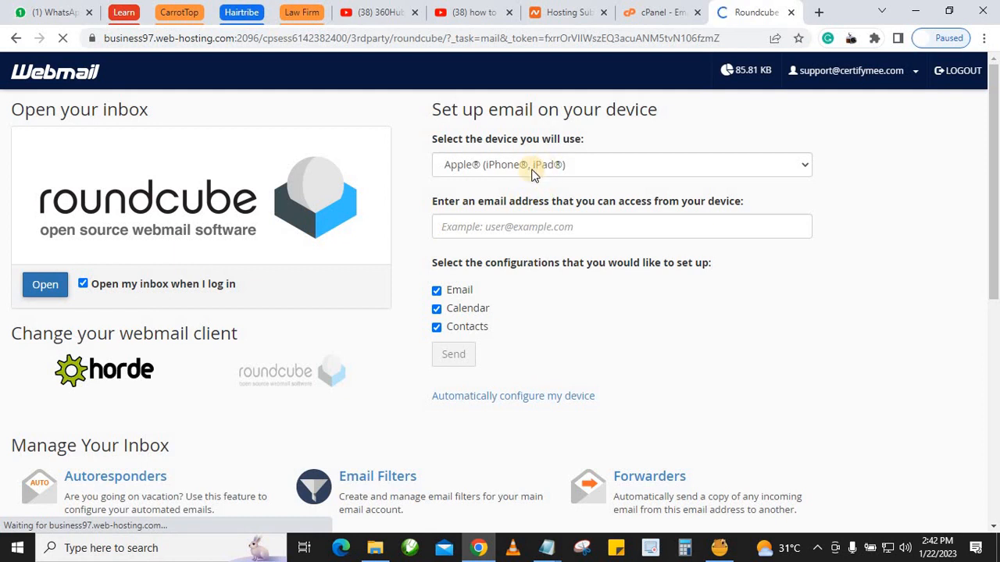
{"action": "left_click", "coordinate": [45, 284]}
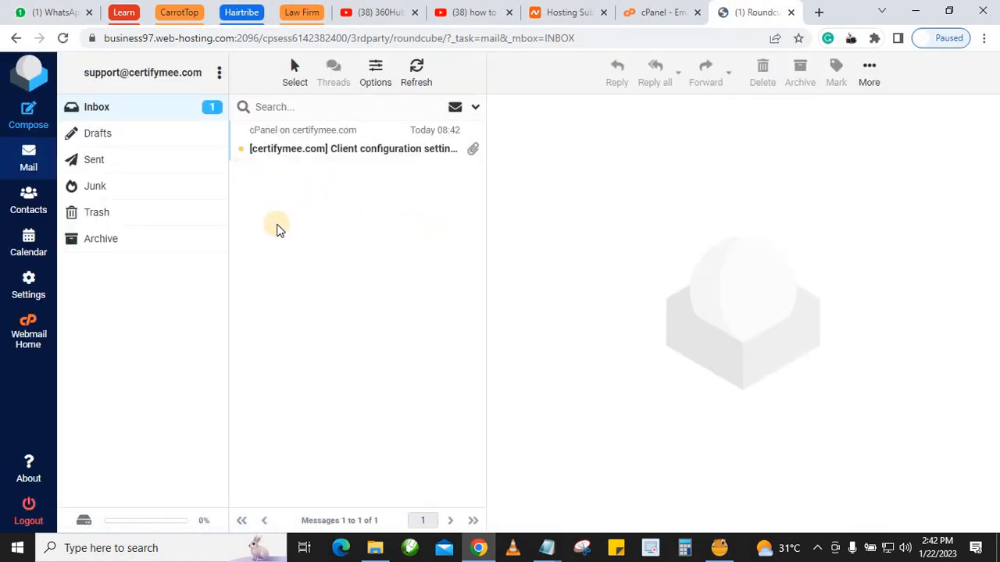
{"action": "mouse_move", "coordinate": [28, 119]}
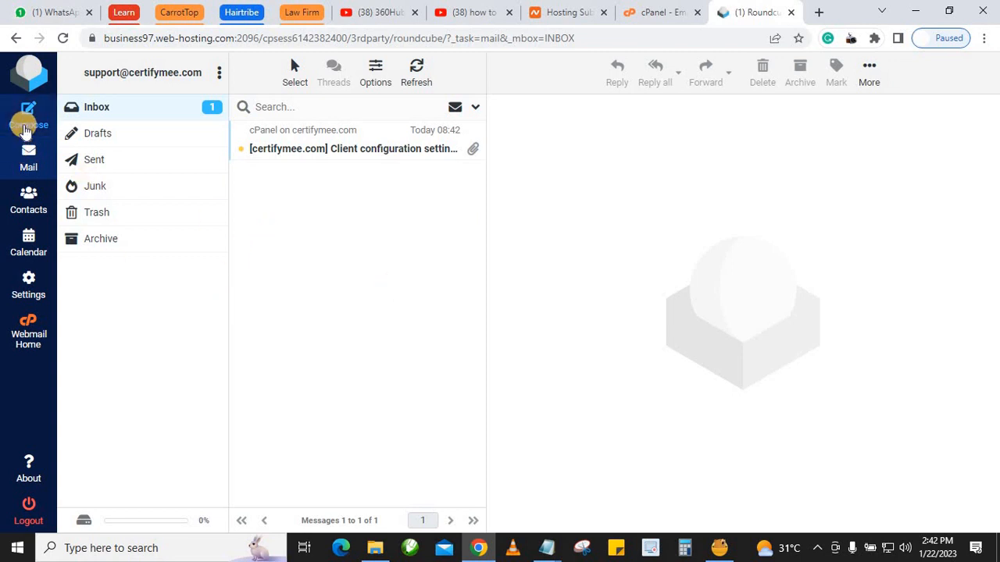
{"action": "mouse_move", "coordinate": [187, 256]}
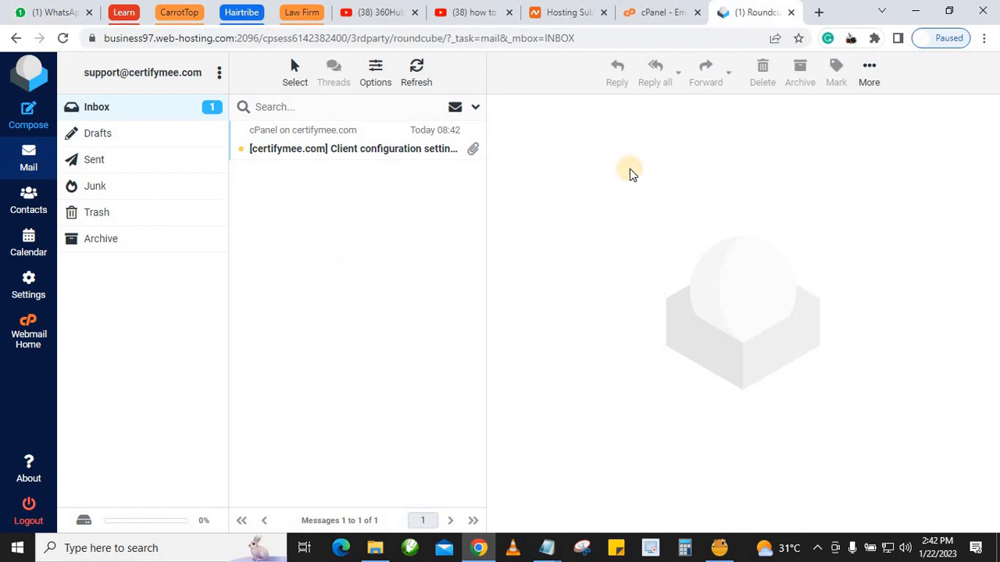
Step: From the account list, open certifymee.com from the support address in a new tab
{"action": "left_click", "coordinate": [660, 13]}
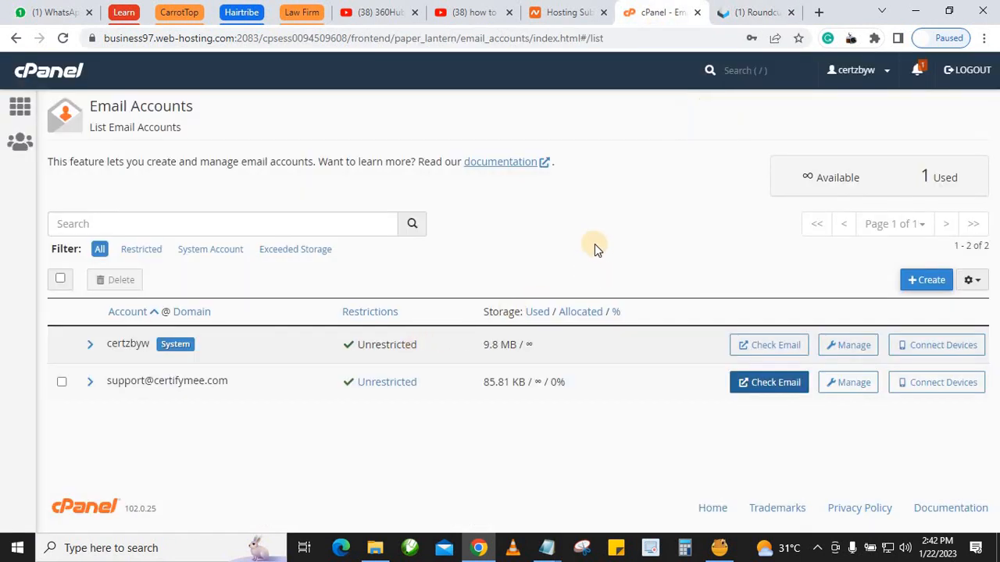
{"action": "mouse_move", "coordinate": [553, 284]}
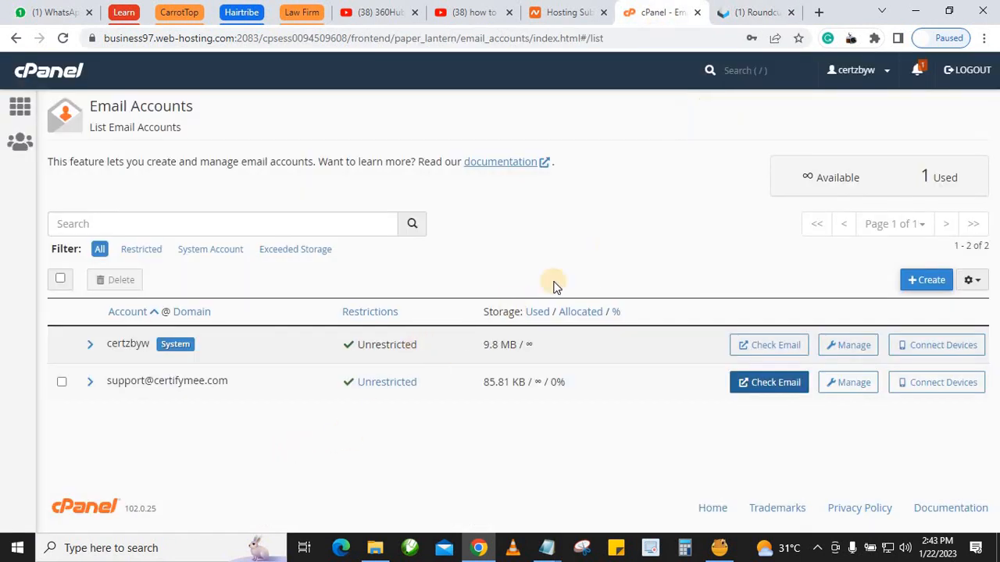
{"action": "mouse_move", "coordinate": [201, 447]}
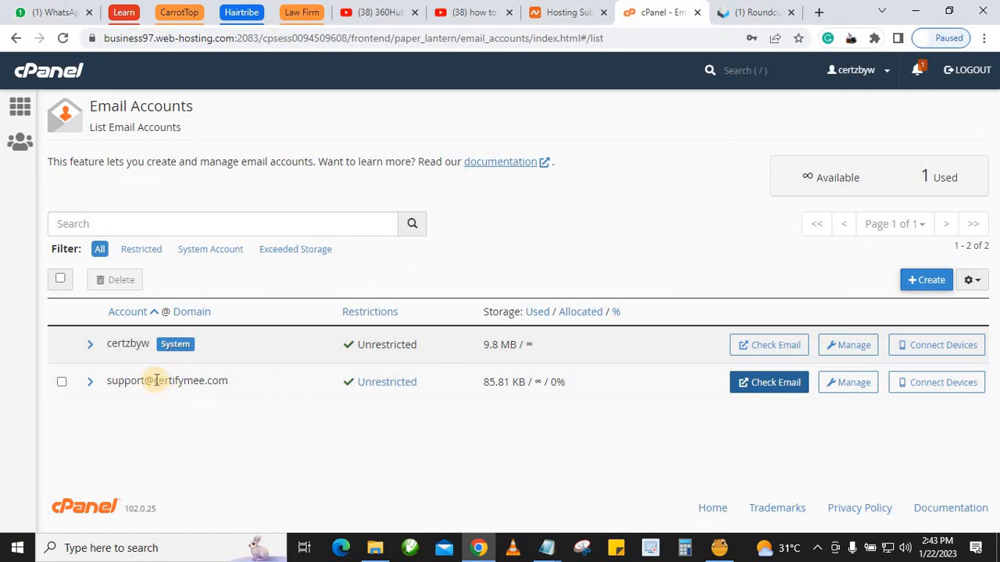
{"action": "mouse_move", "coordinate": [263, 400]}
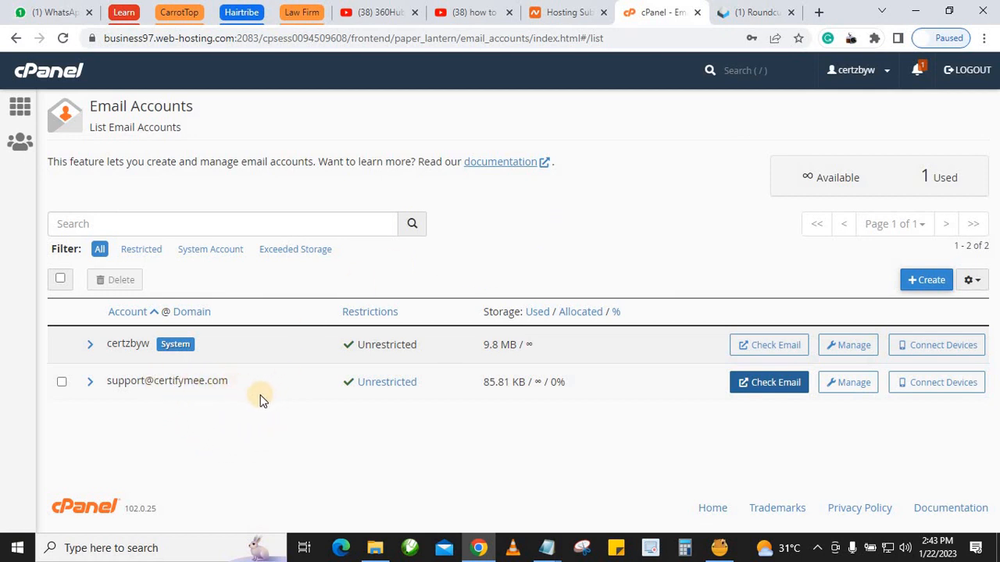
{"action": "mouse_move", "coordinate": [515, 292]}
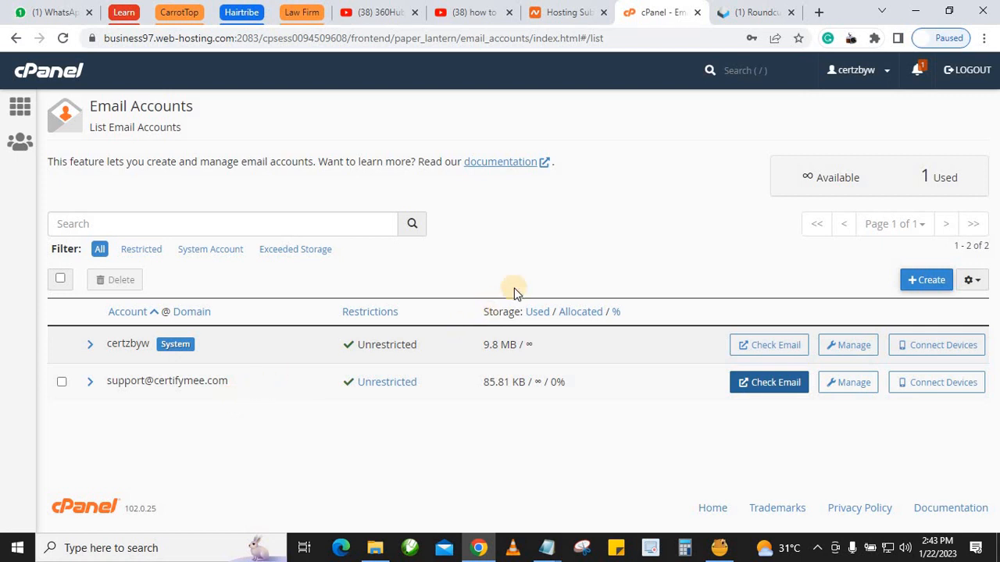
{"action": "mouse_move", "coordinate": [367, 333]}
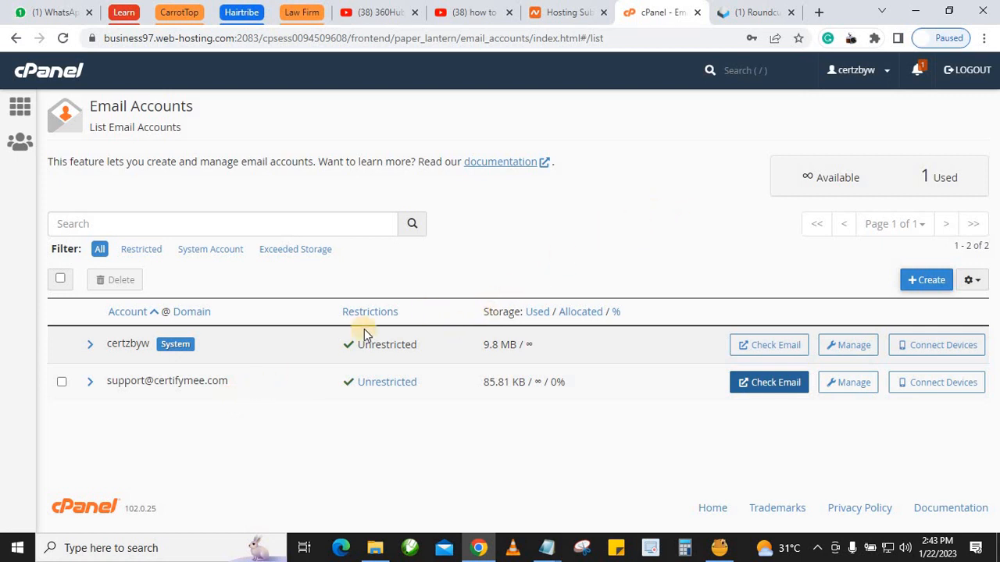
{"action": "mouse_move", "coordinate": [172, 418]}
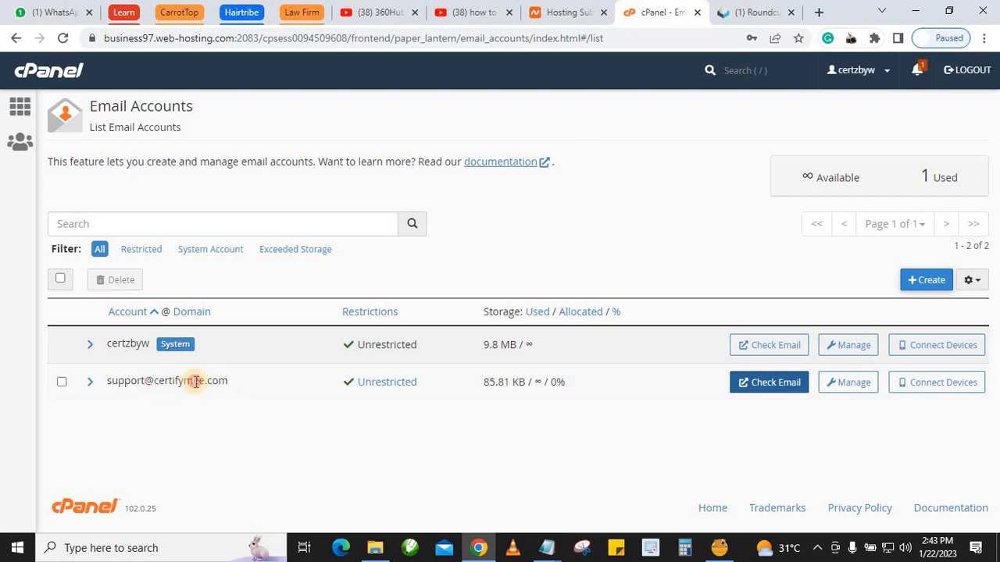
{"action": "right_click", "coordinate": [191, 380]}
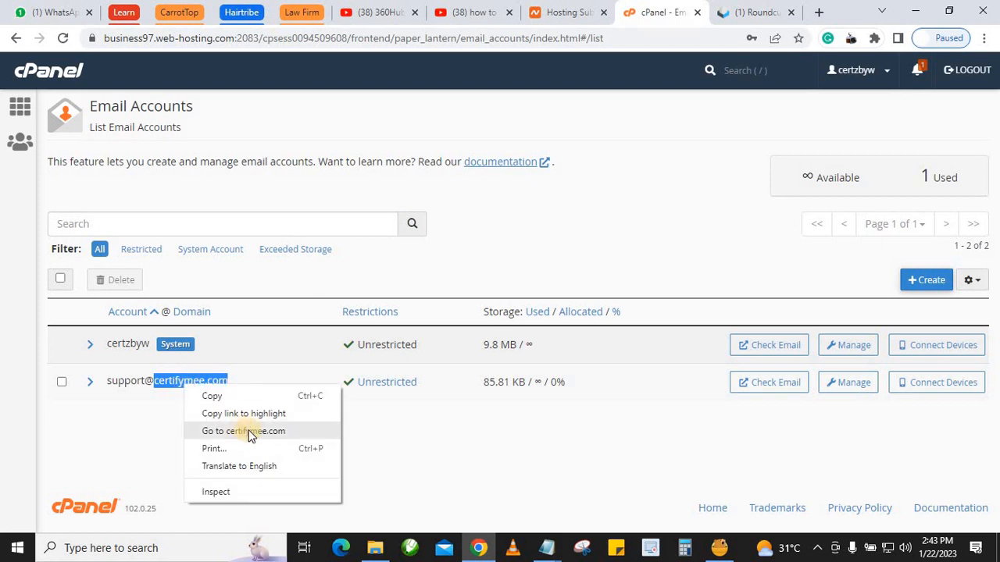
{"action": "left_click", "coordinate": [244, 430]}
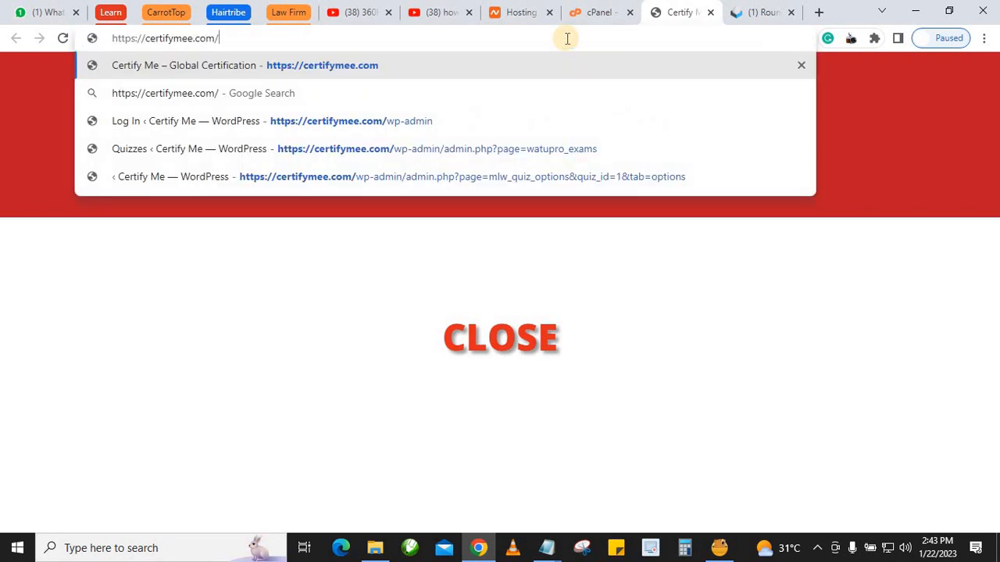
{"action": "type", "text": "email"}
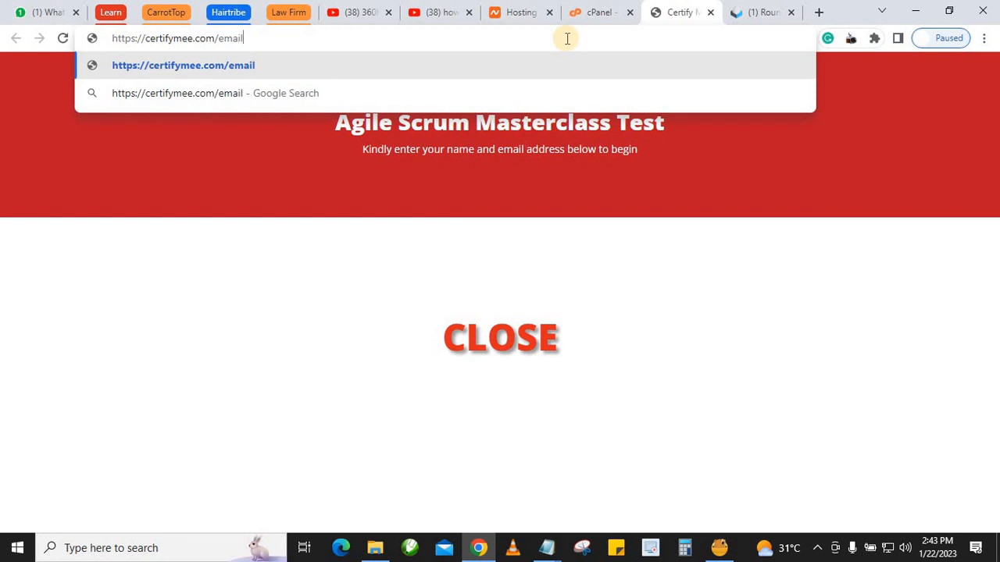
{"action": "type", "text": "web"}
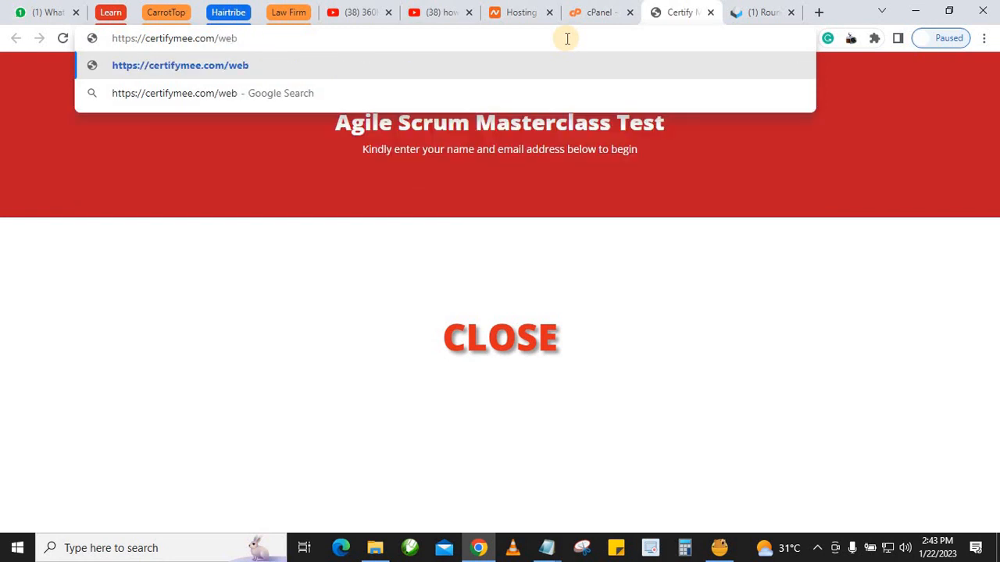
{"action": "type", "text": "mail"}
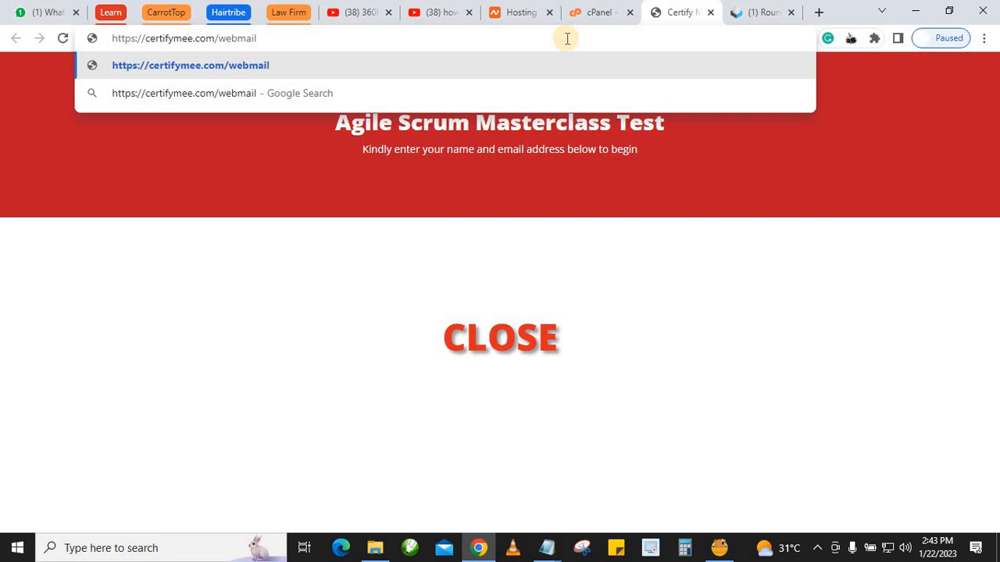
{"action": "key", "text": "Enter"}
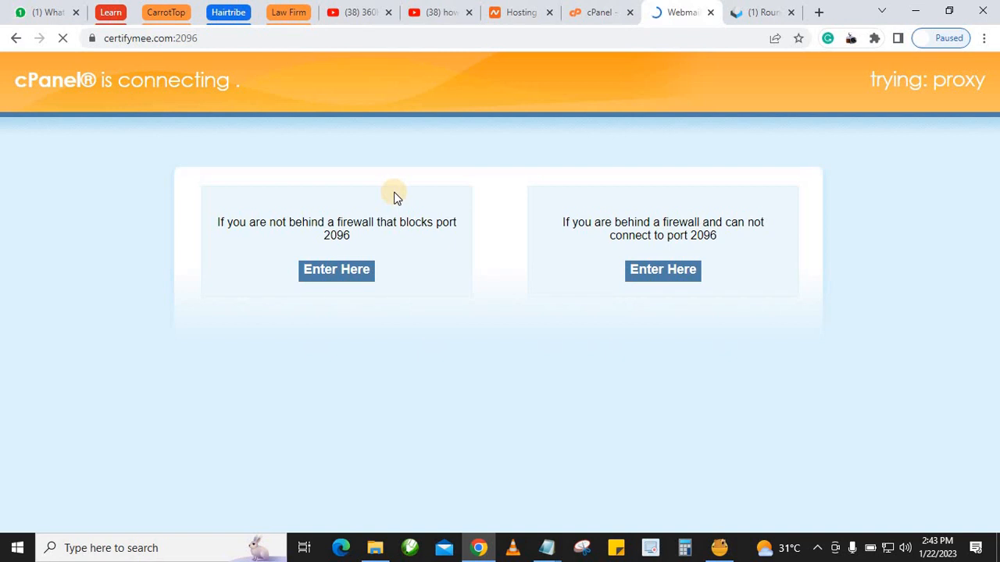
{"action": "left_click", "coordinate": [335, 270]}
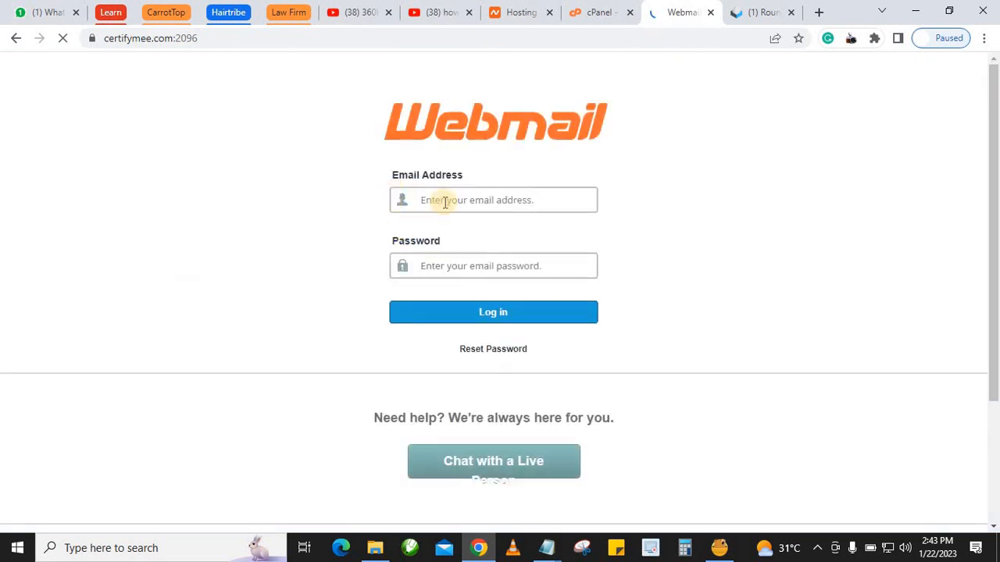
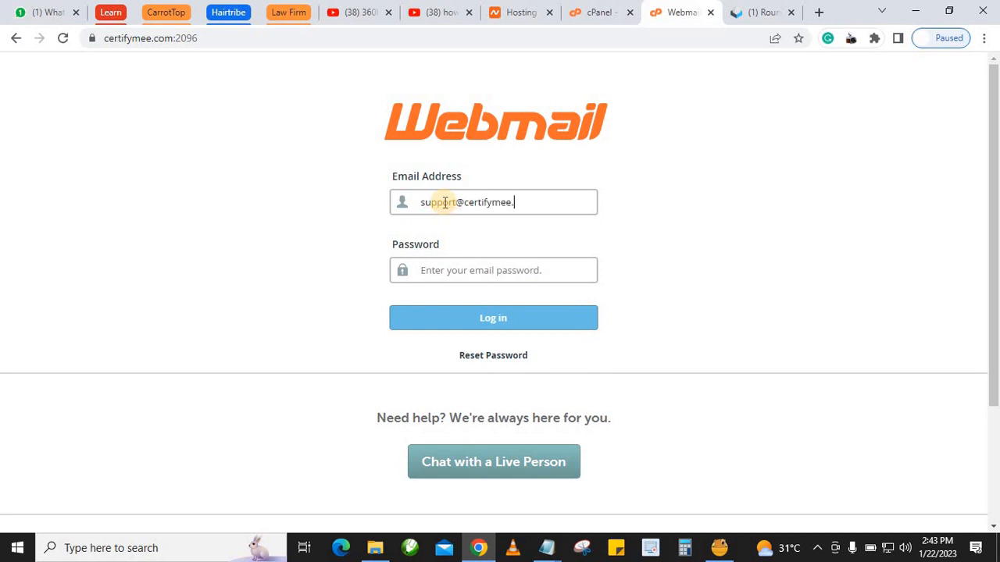
{"action": "left_click", "coordinate": [493, 269]}
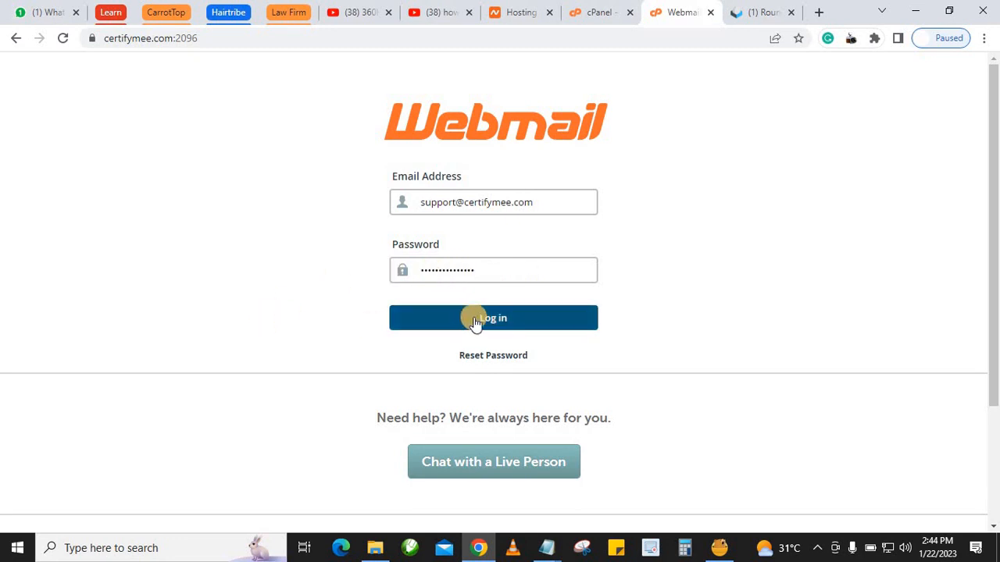
{"action": "left_click", "coordinate": [493, 318]}
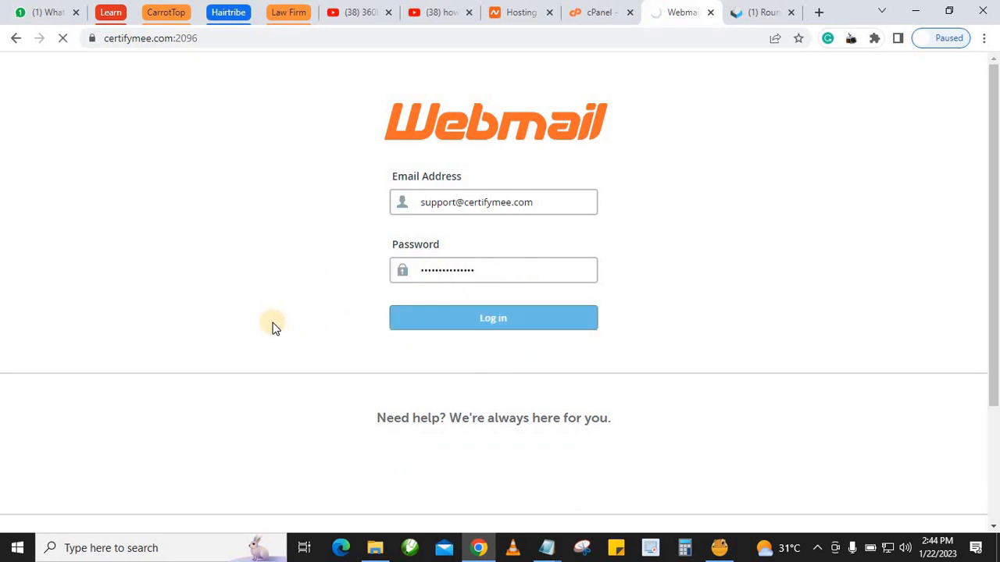
{"action": "left_click", "coordinate": [493, 318]}
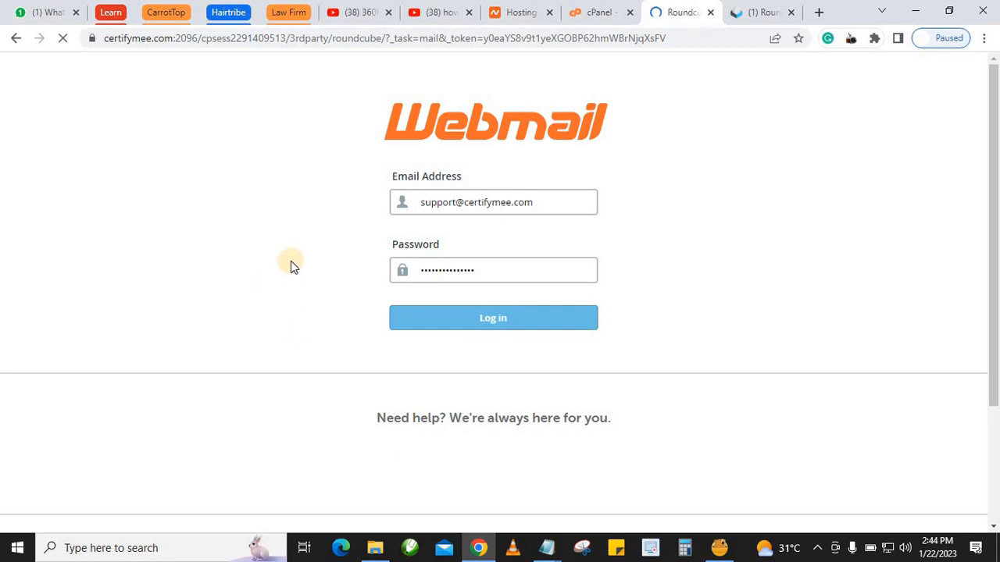
{"action": "mouse_move", "coordinate": [631, 173]}
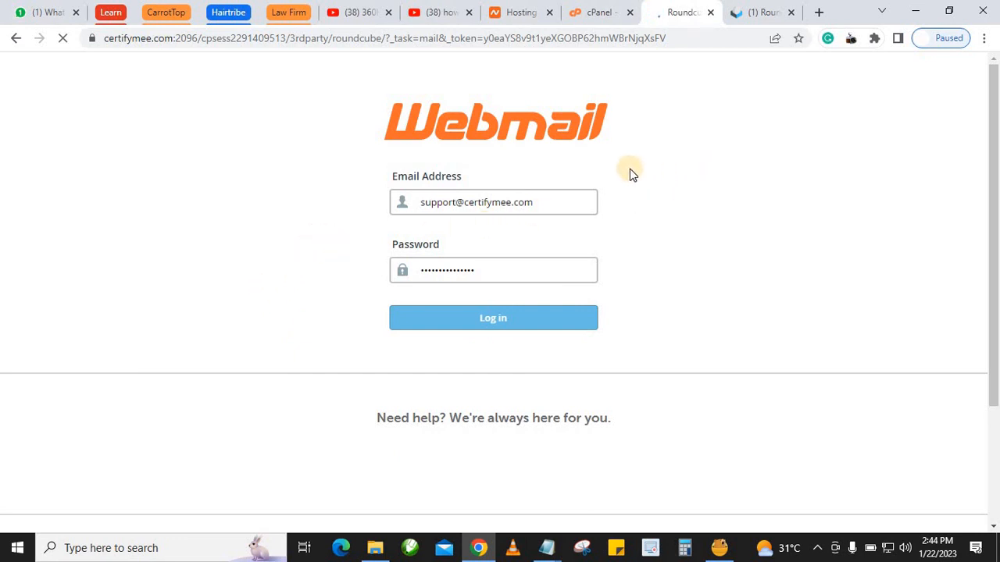
{"action": "left_click", "coordinate": [493, 317]}
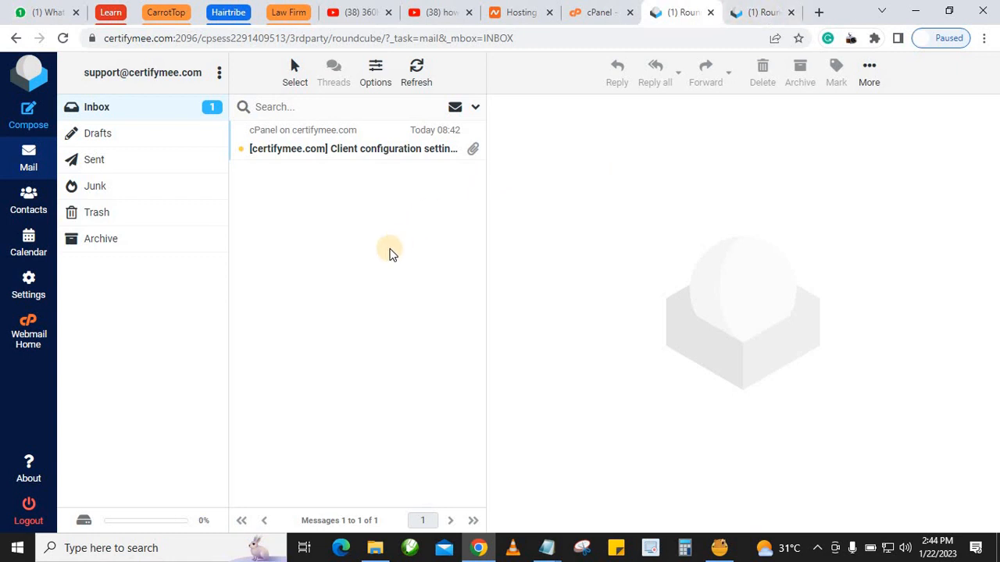
{"action": "mouse_move", "coordinate": [537, 150]}
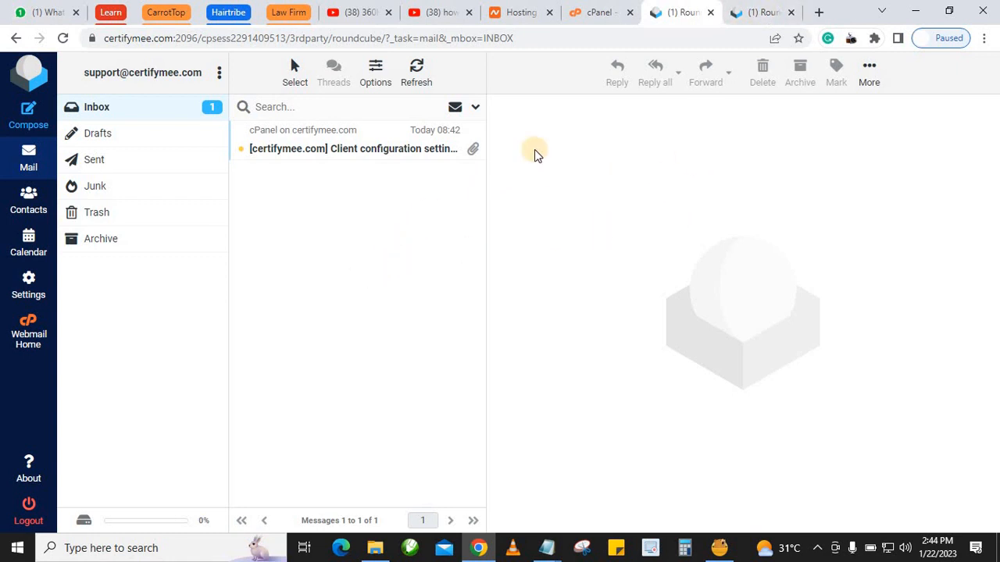
{"action": "mouse_move", "coordinate": [537, 236]}
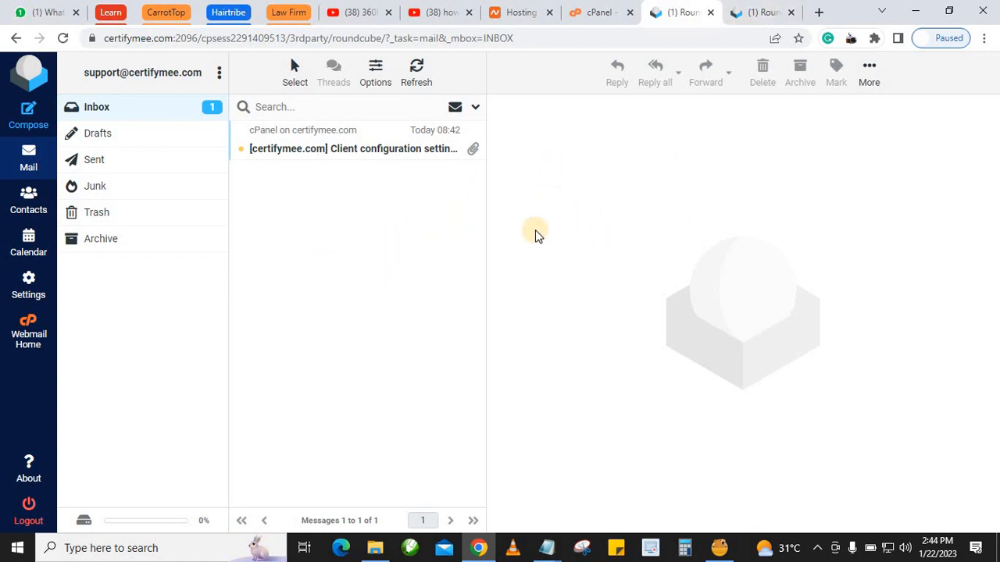
{"action": "mouse_move", "coordinate": [599, 391]}
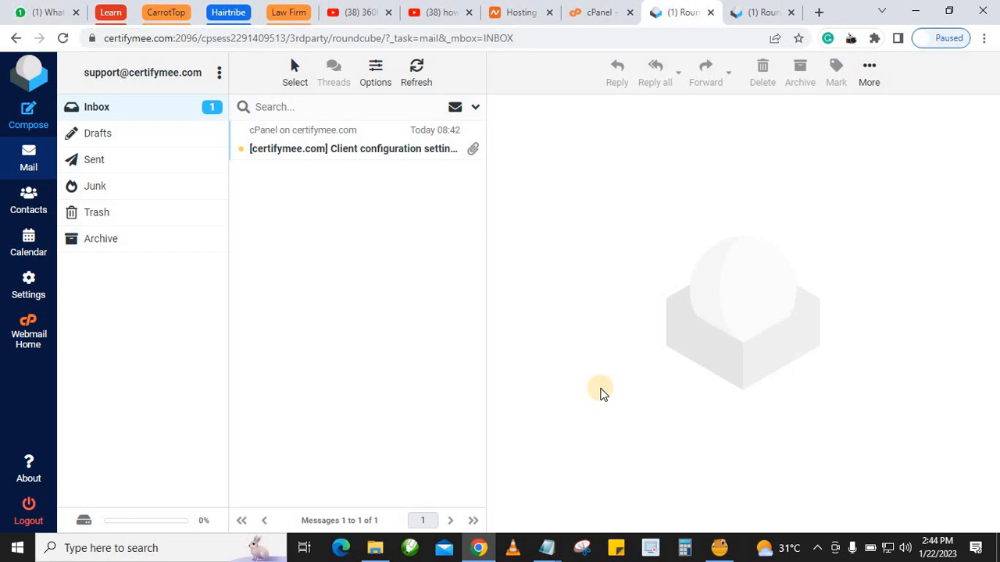
{"action": "mouse_move", "coordinate": [556, 372]}
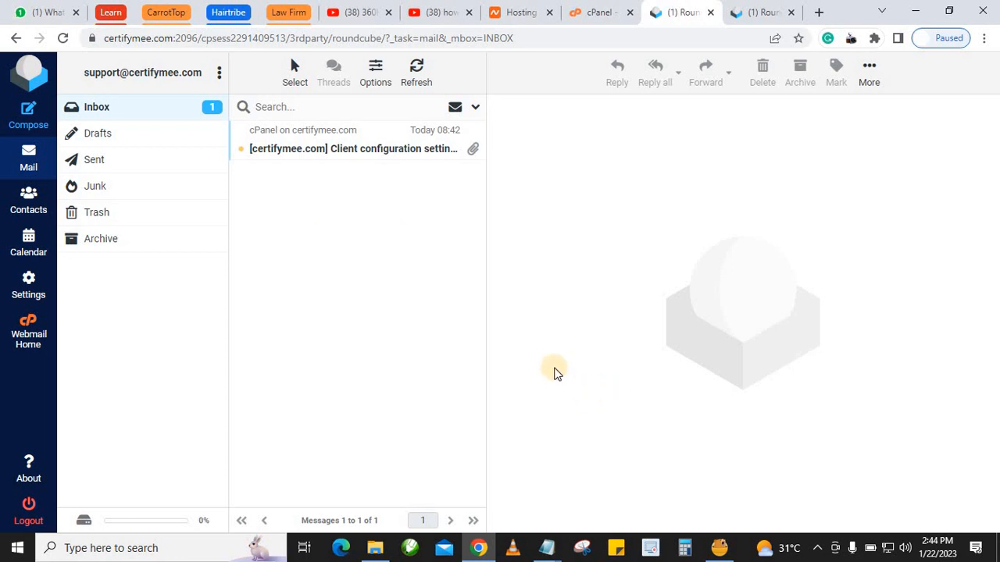
{"action": "mouse_move", "coordinate": [526, 373]}
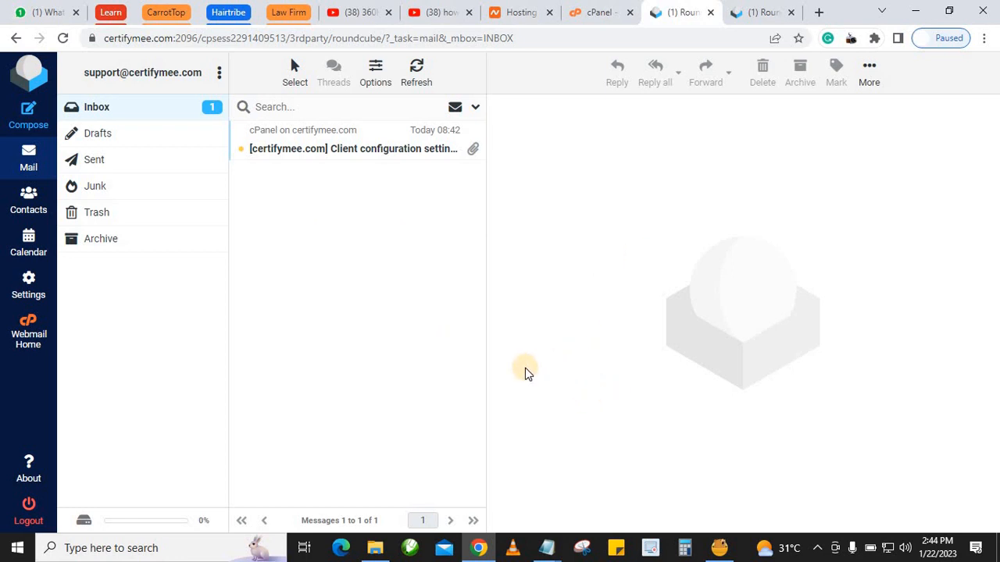
{"action": "mouse_move", "coordinate": [516, 420]}
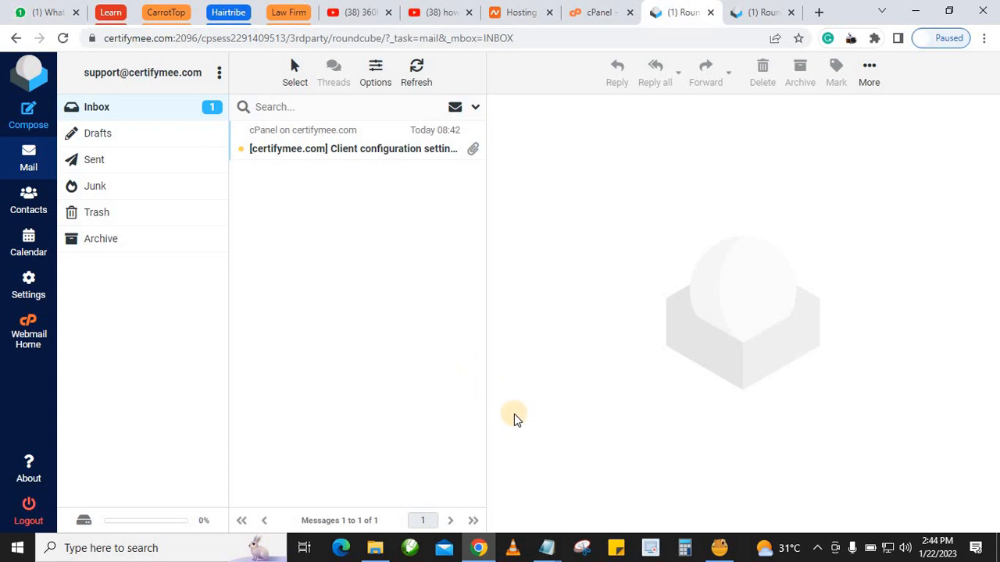